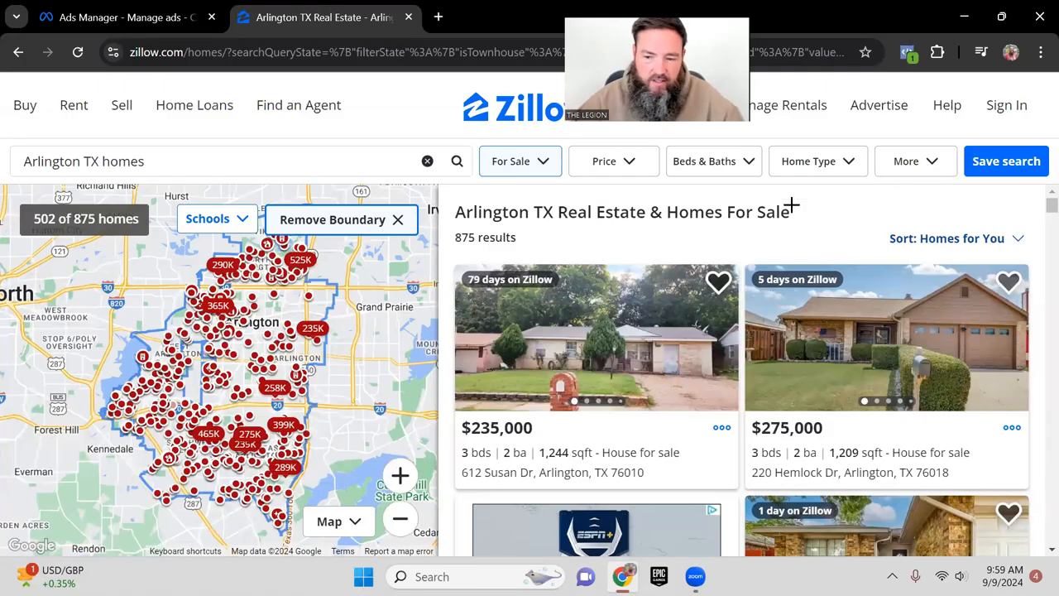
mouse_move(774, 222)
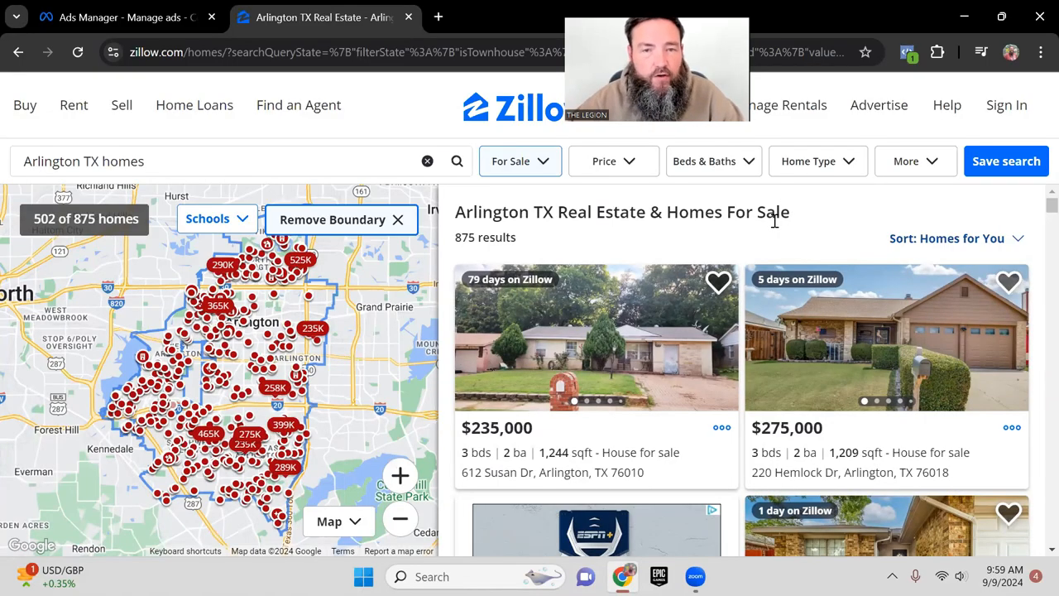
Filter Arlington results to 3+ beds, 2+ baths and houses only
left_click(714, 161)
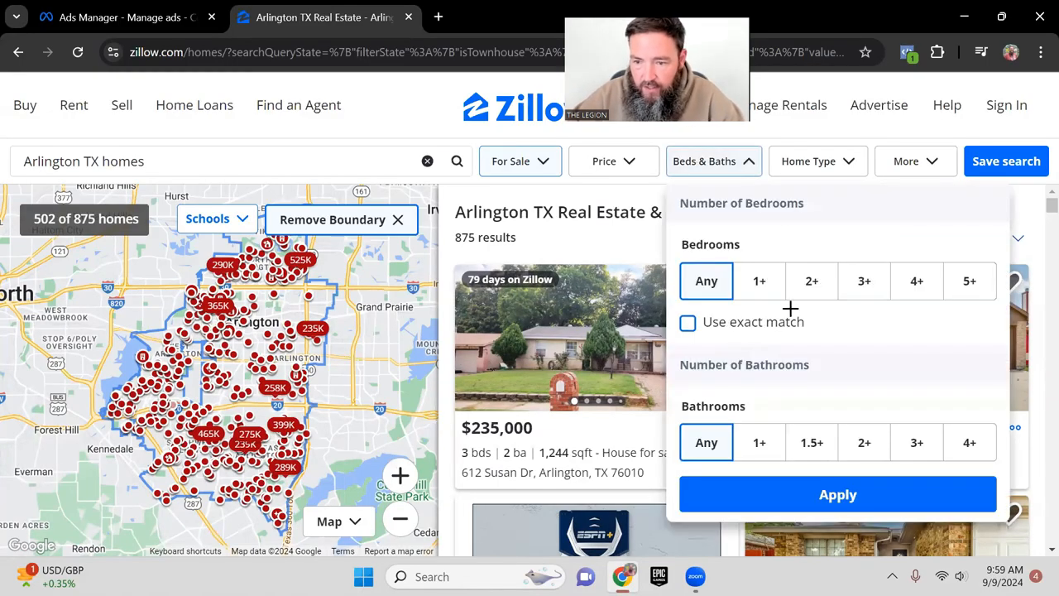
left_click(864, 280)
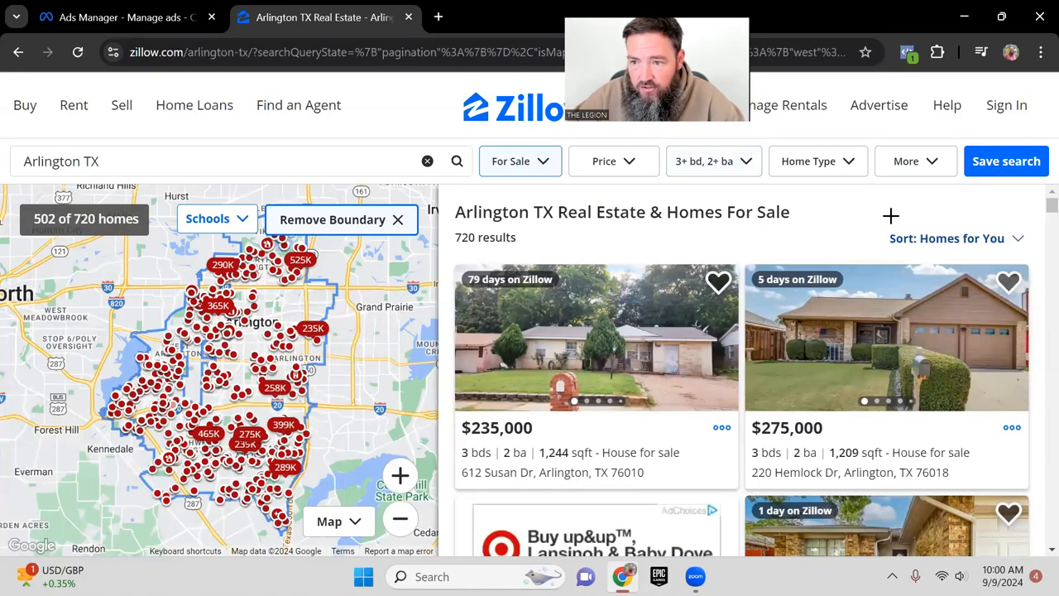
left_click(816, 161)
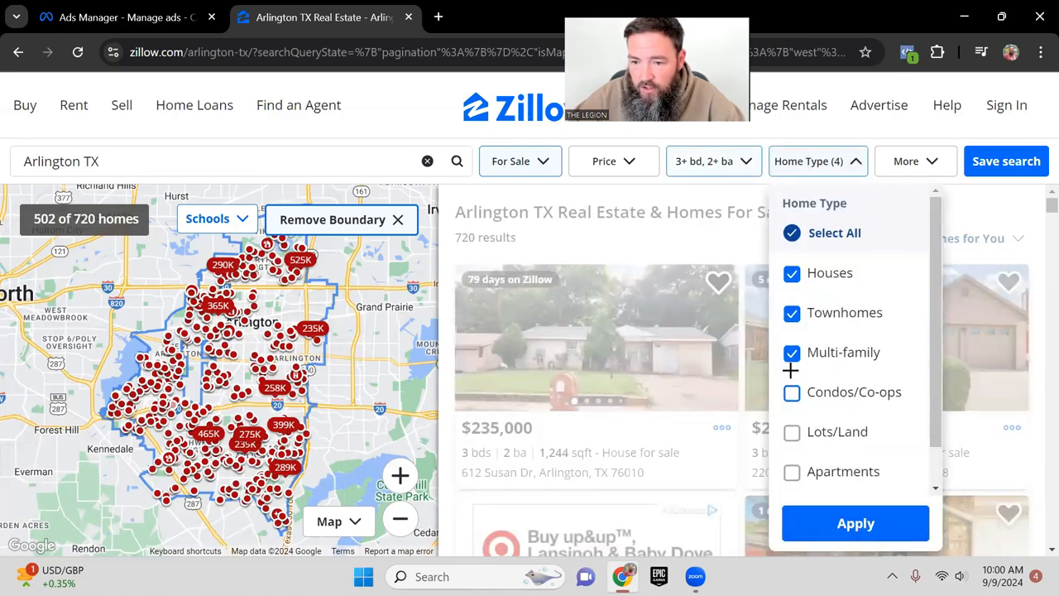
left_click(792, 313)
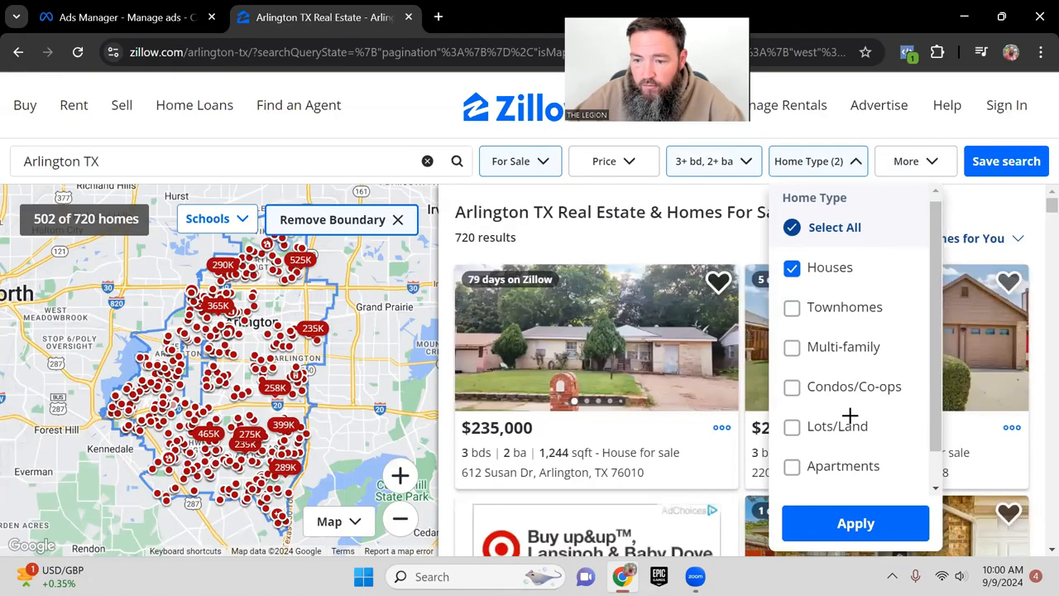
left_click(855, 523)
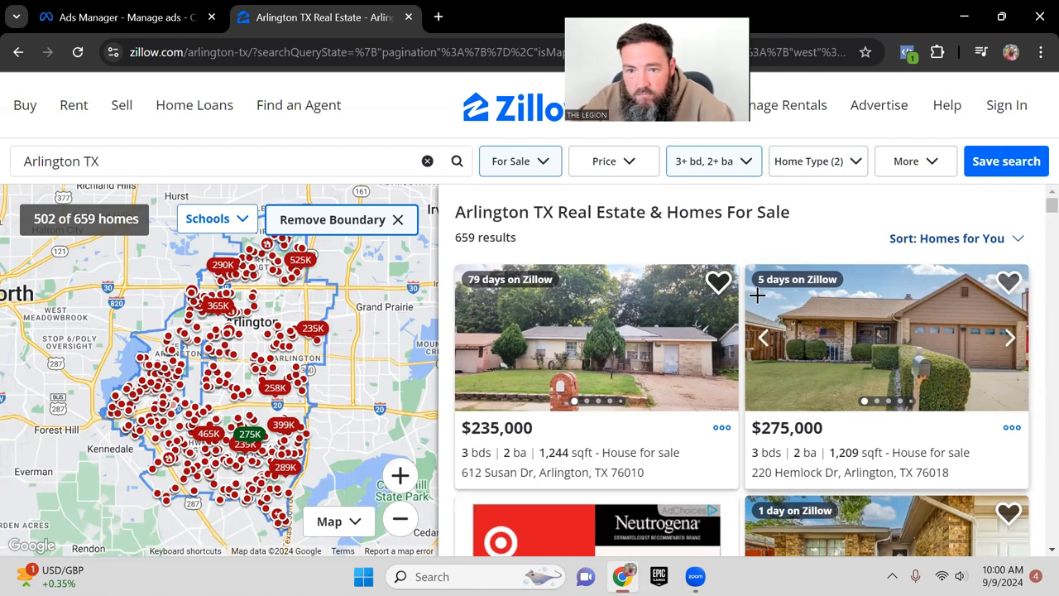
Cap the maximum list price at $400,000
left_click(613, 160)
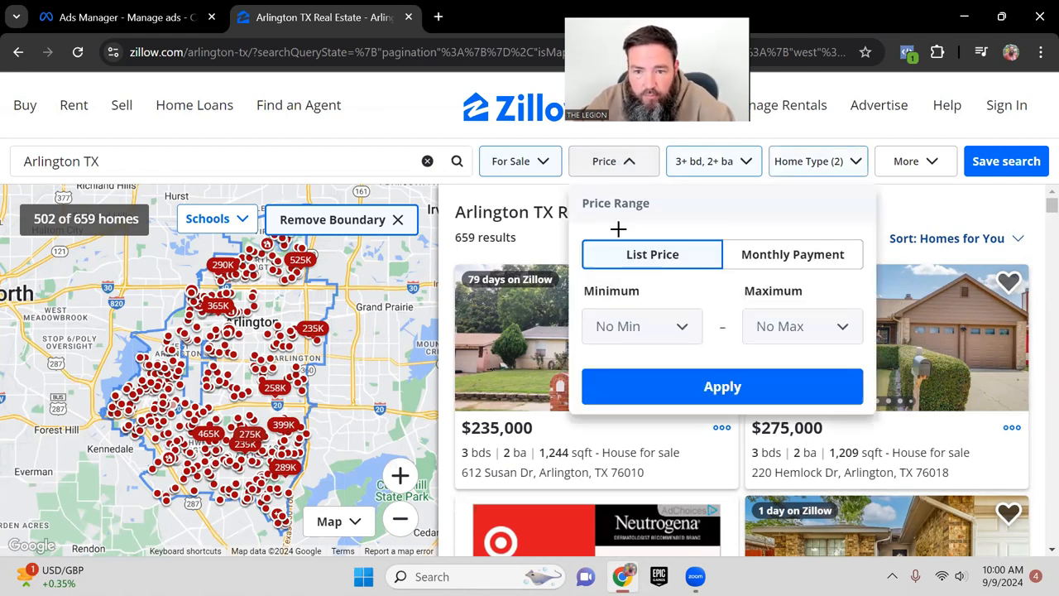
left_click(642, 325)
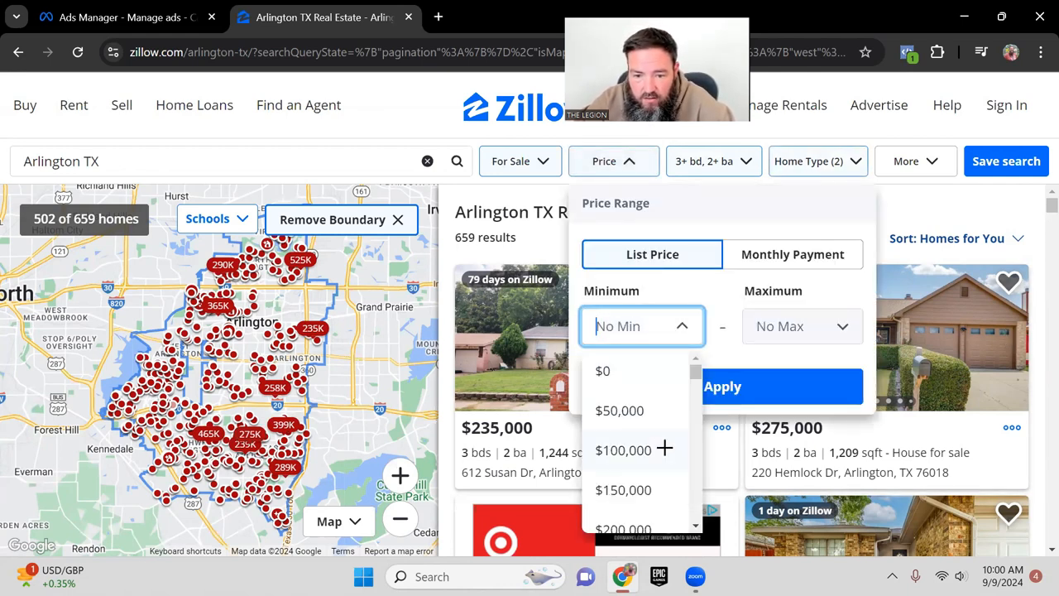
left_click(802, 326)
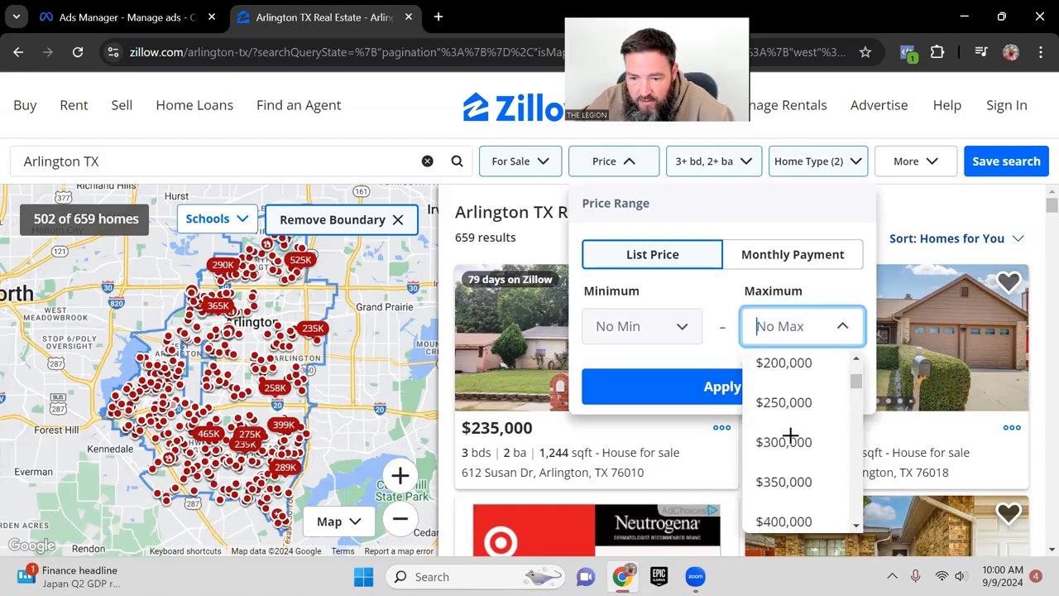
left_click(784, 520)
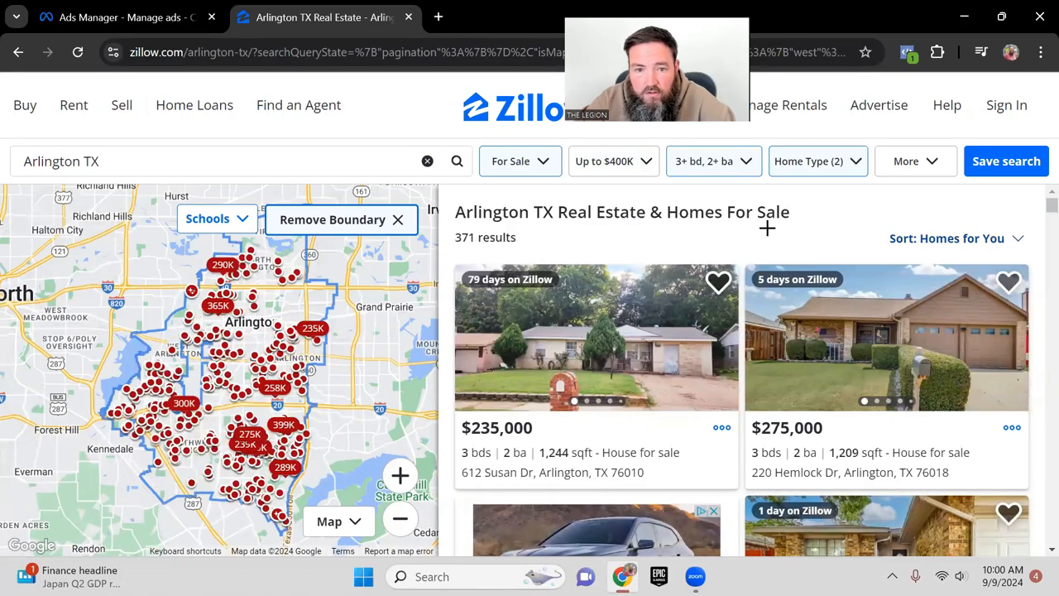
mouse_move(745, 240)
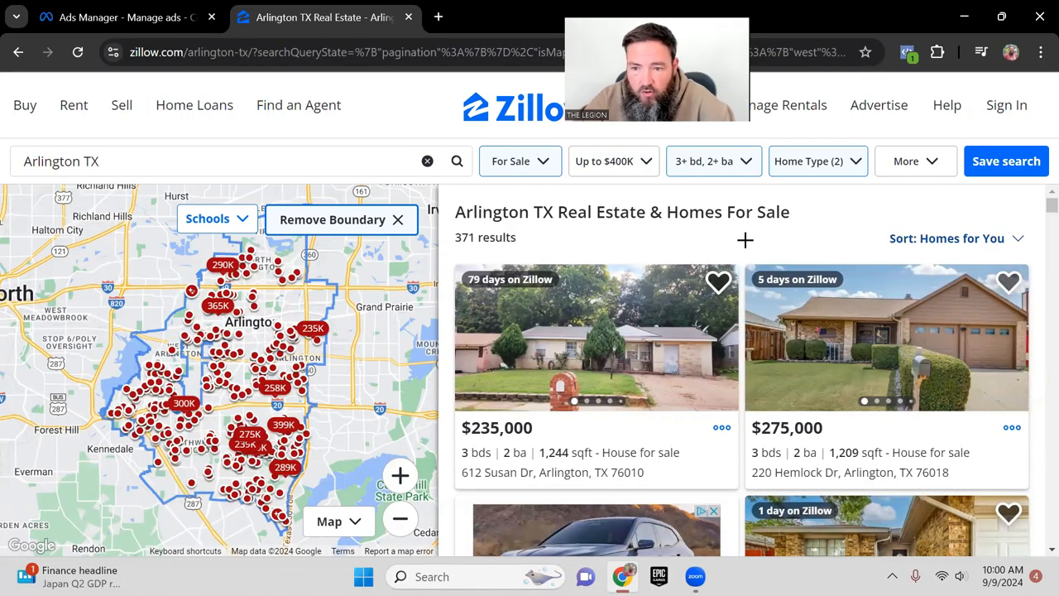
Sort the filtered listings by Newest and scroll through the listing cards
left_click(956, 239)
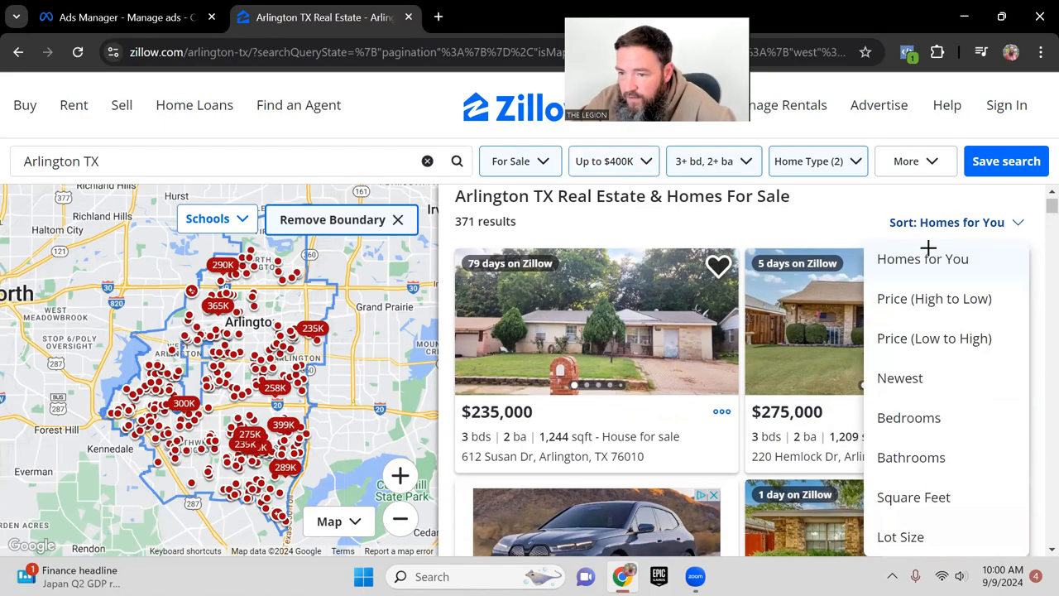
left_click(901, 377)
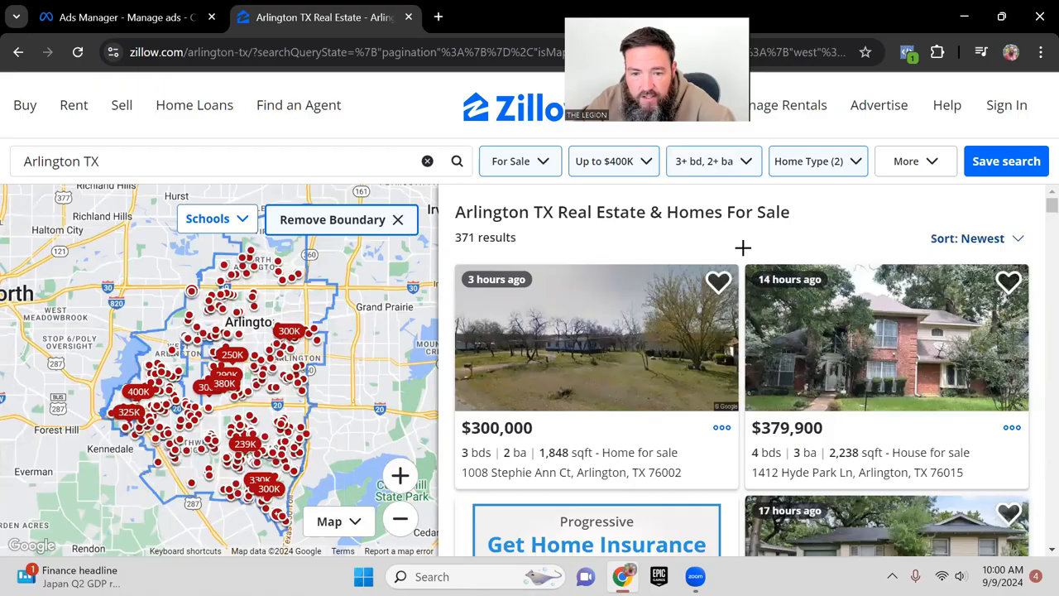
scroll("down", 3)
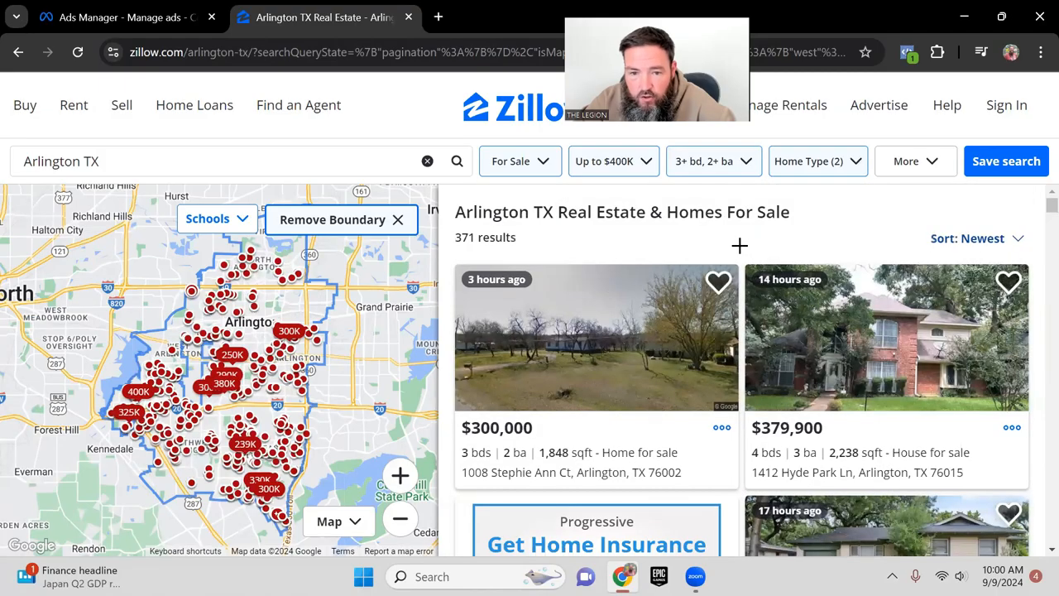
mouse_move(853, 337)
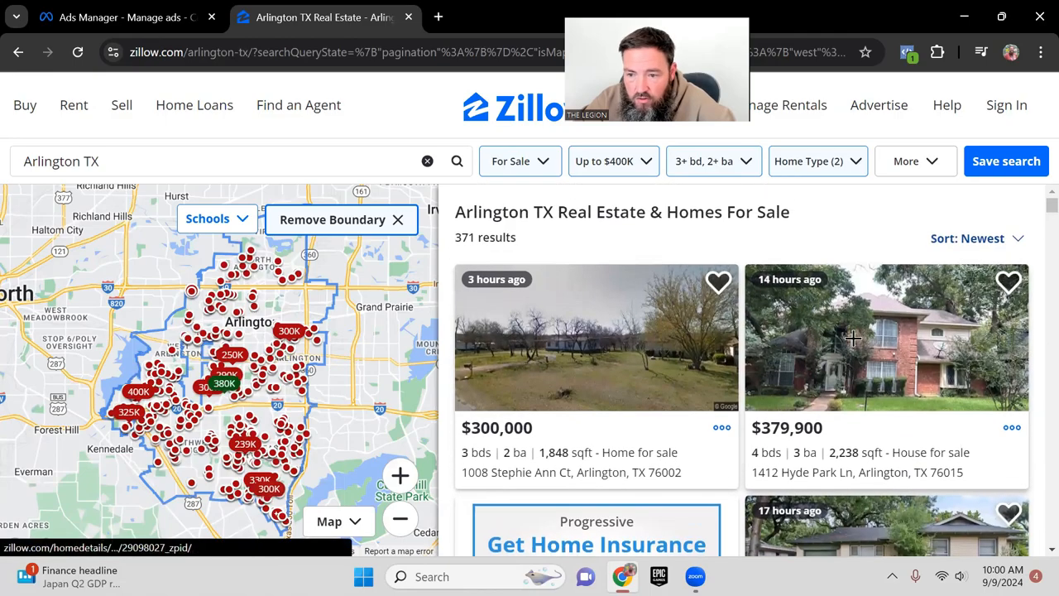
scroll("down", 3)
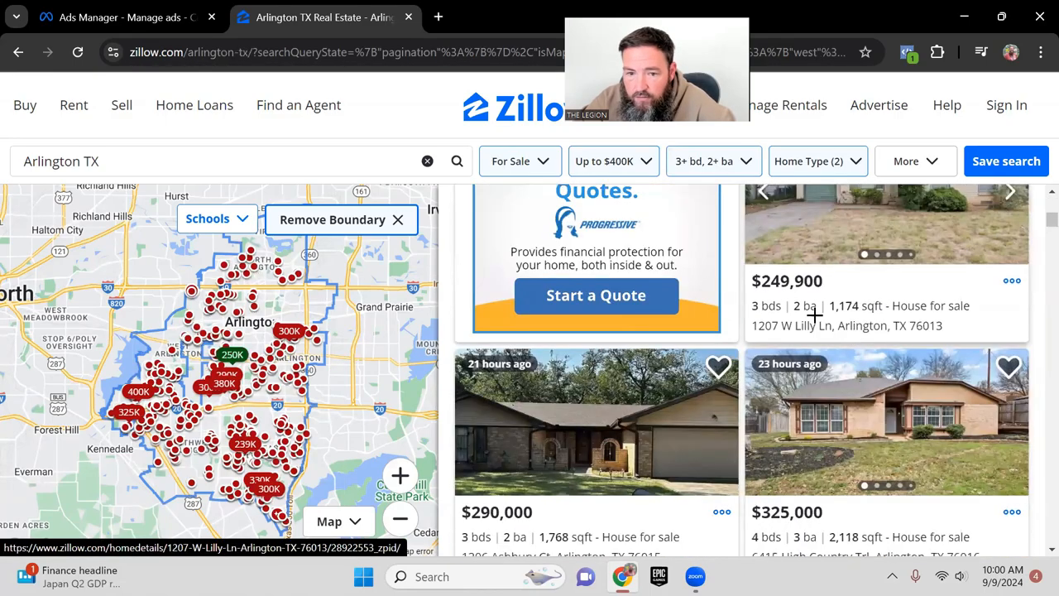
scroll("down", 3)
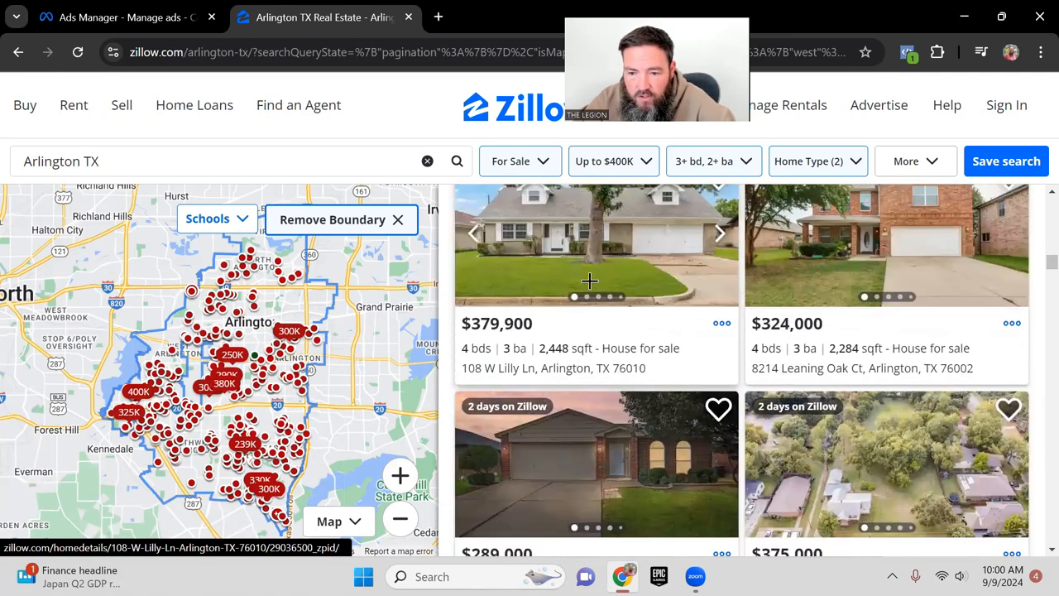
scroll("down", 3)
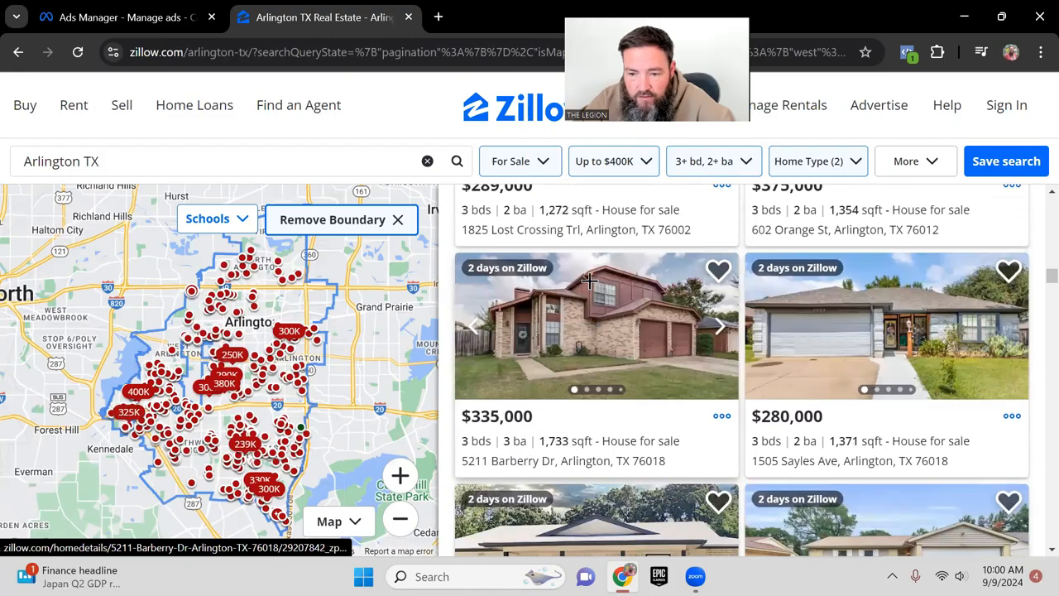
scroll("down", 3)
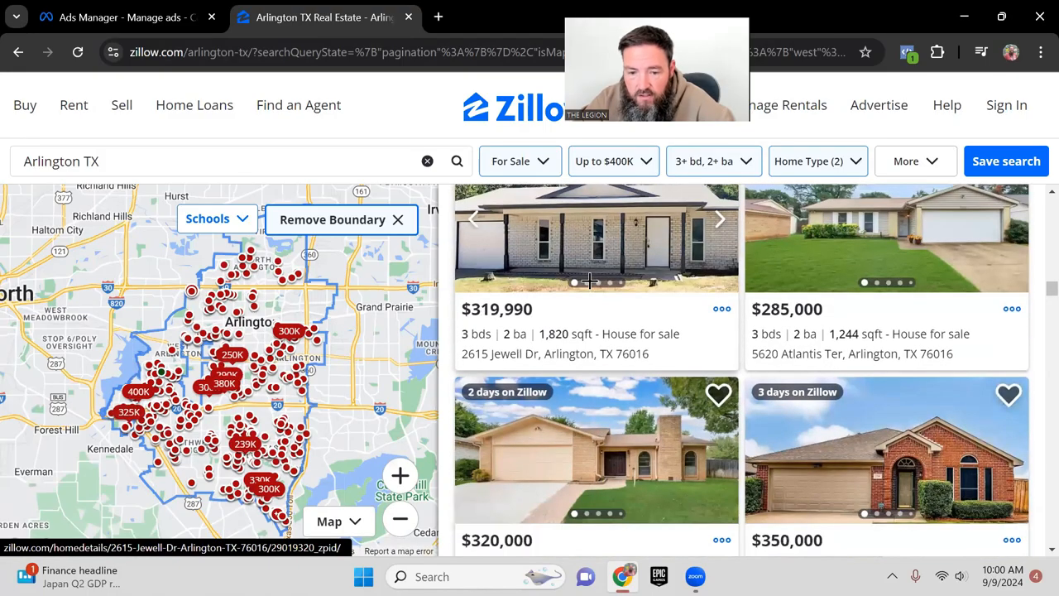
scroll("down", 3)
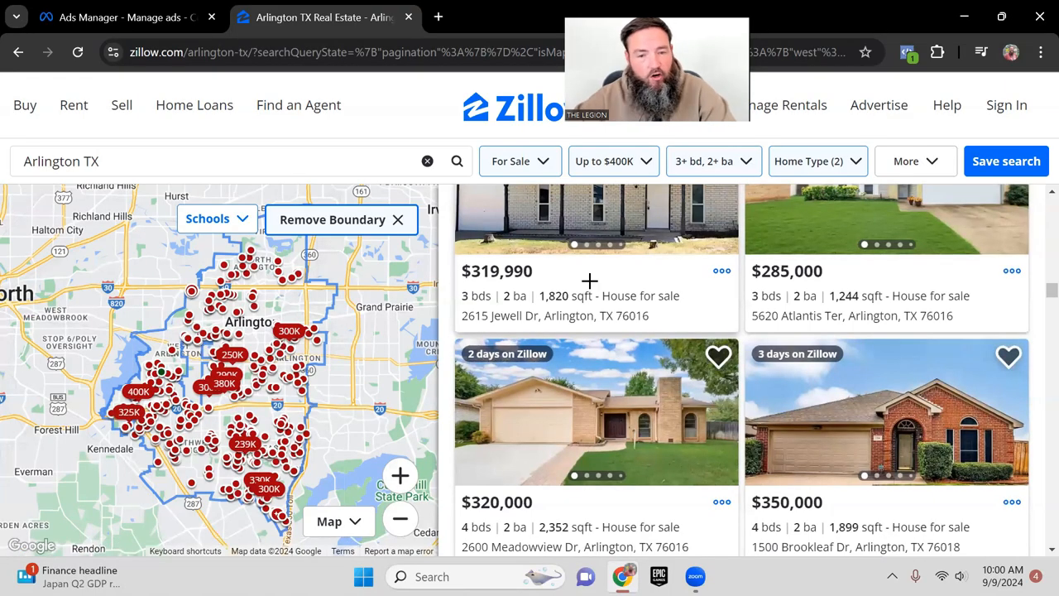
scroll("down", 3)
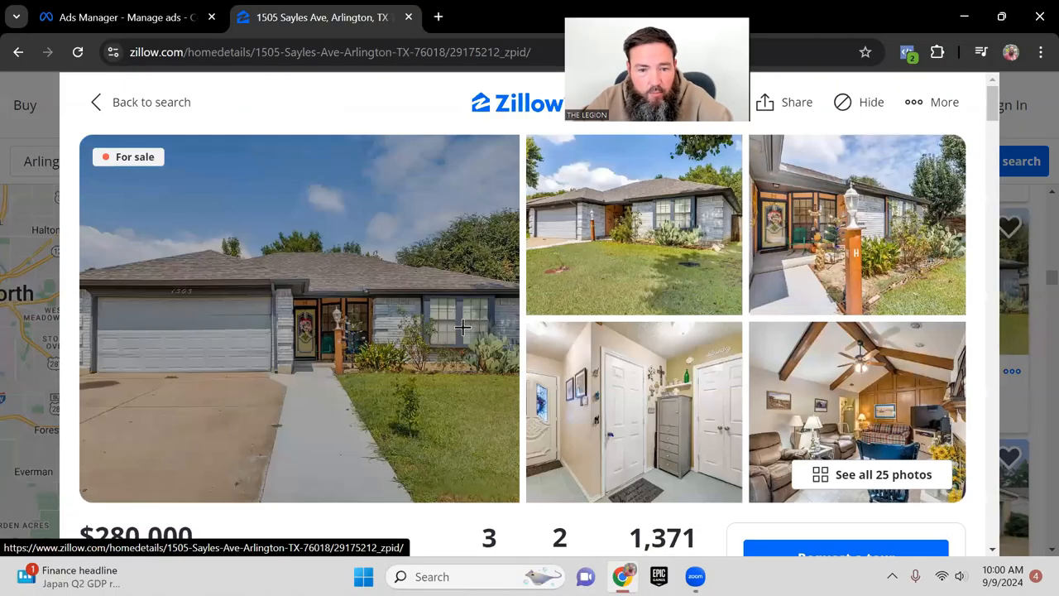
Leave the 1505 Sayles Ave listing and go back to search results
left_click(300, 316)
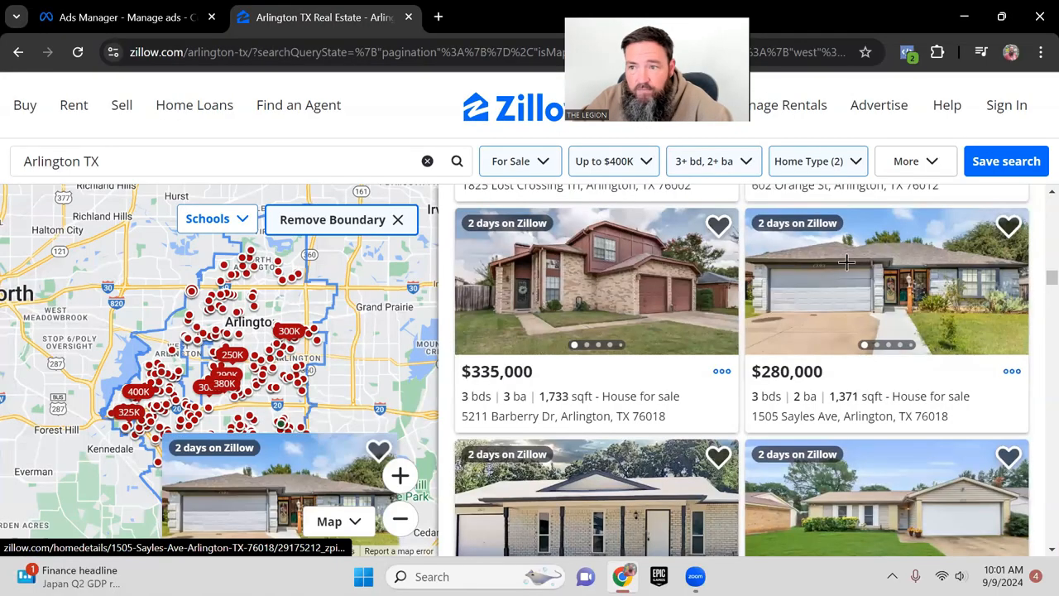
mouse_move(823, 292)
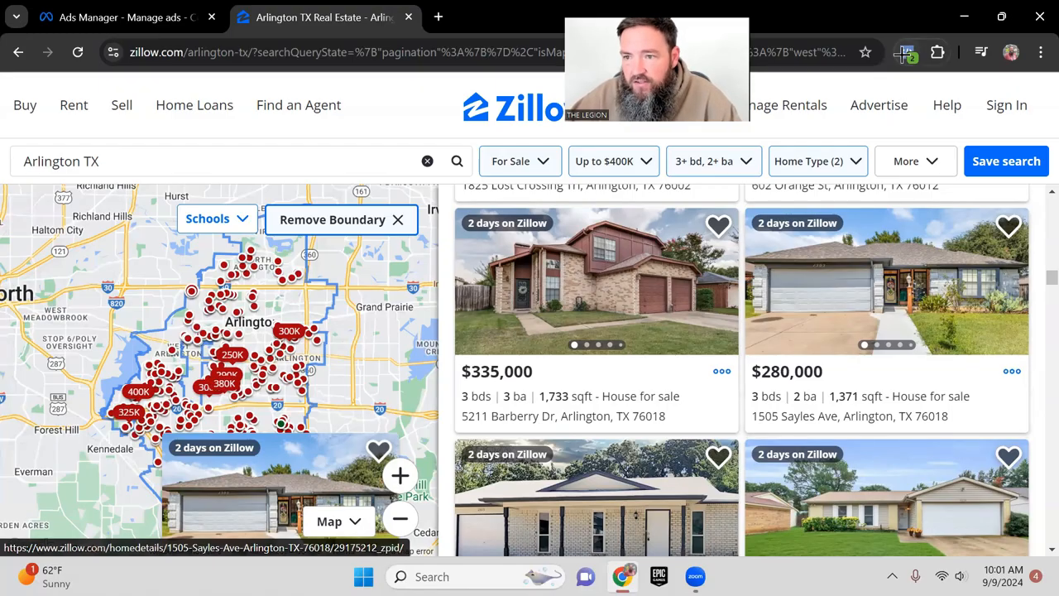
Open the Meta Pixel Helper page in the Chrome Web Store in a new tab
left_click(907, 52)
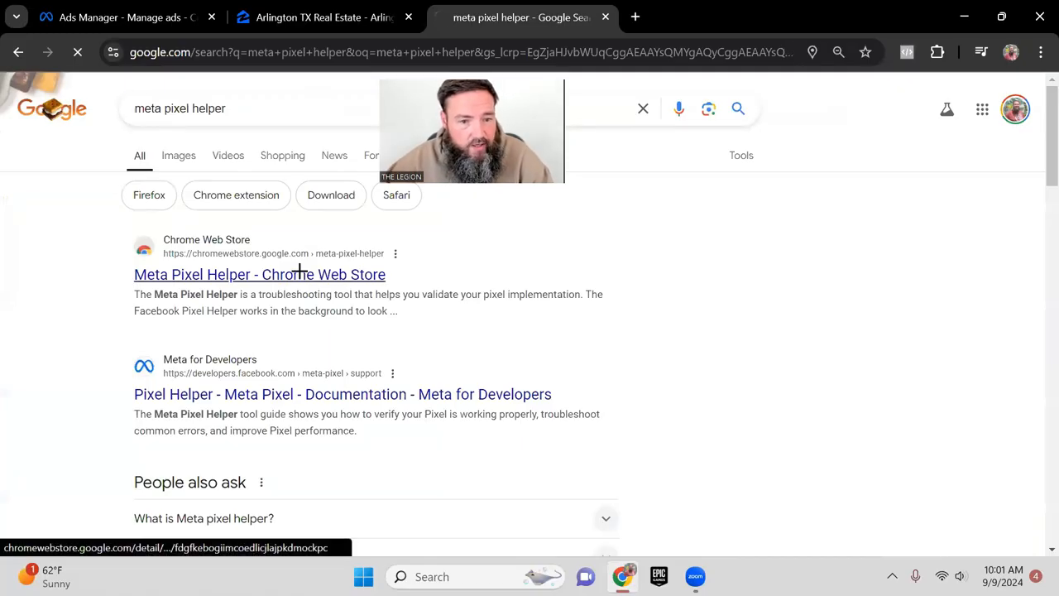
left_click(259, 274)
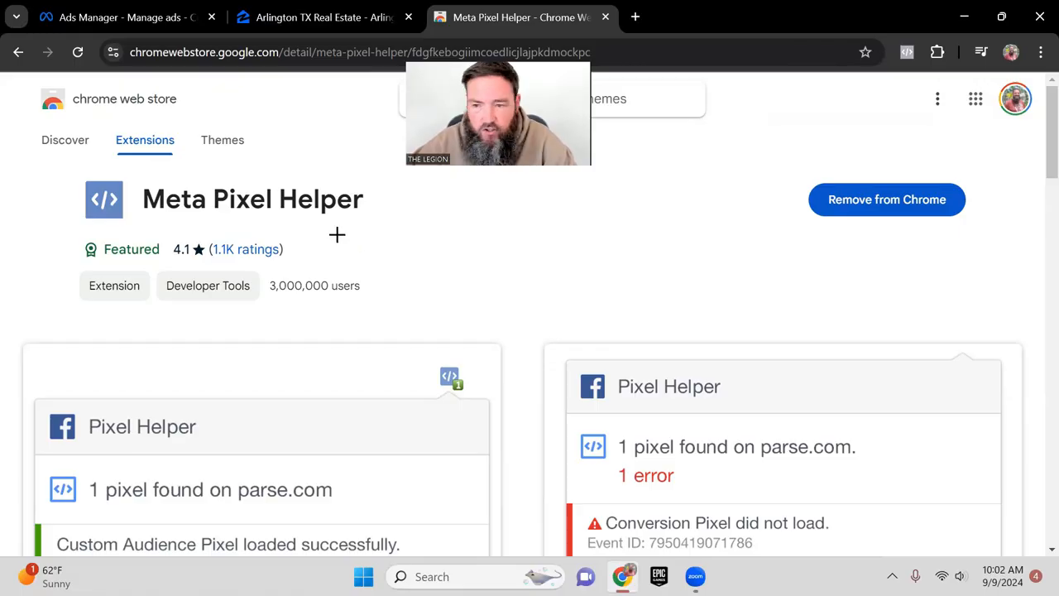
mouse_move(395, 226)
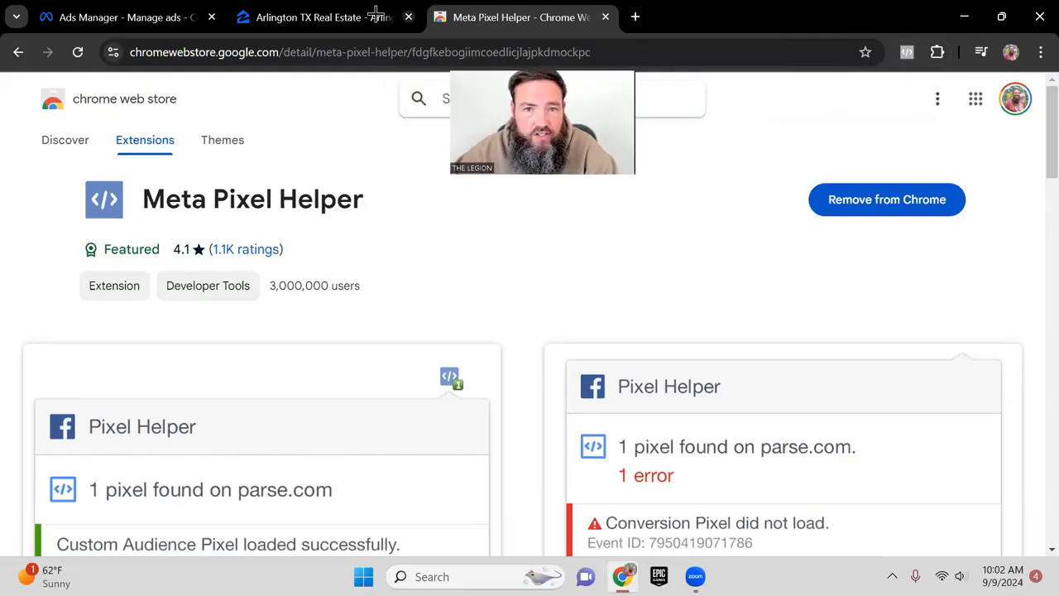
Run Meta Pixel Helper on the Zillow Arlington results, which reports no pixel
left_click(315, 16)
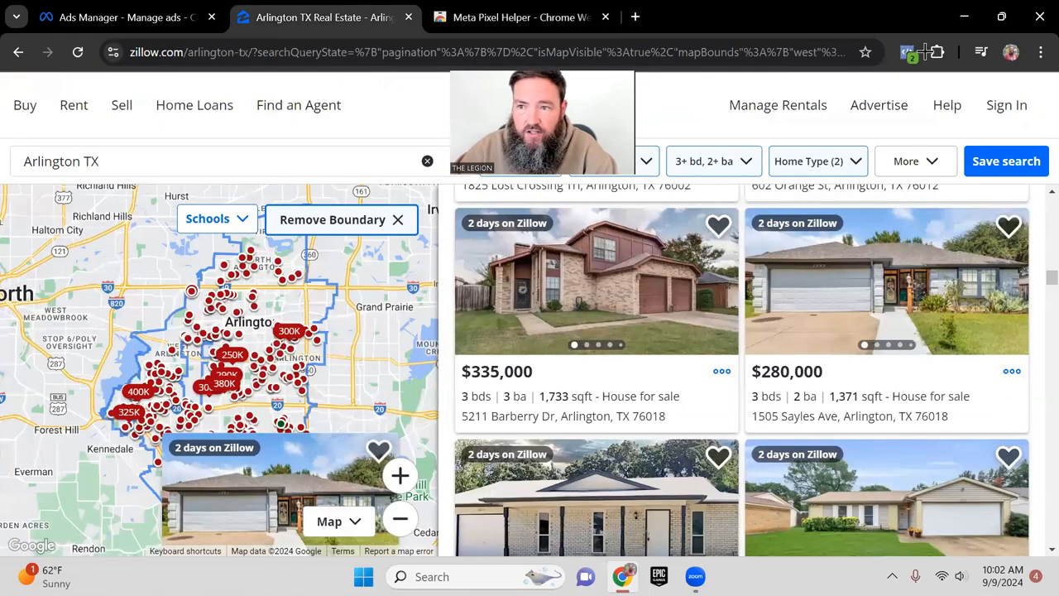
left_click(908, 52)
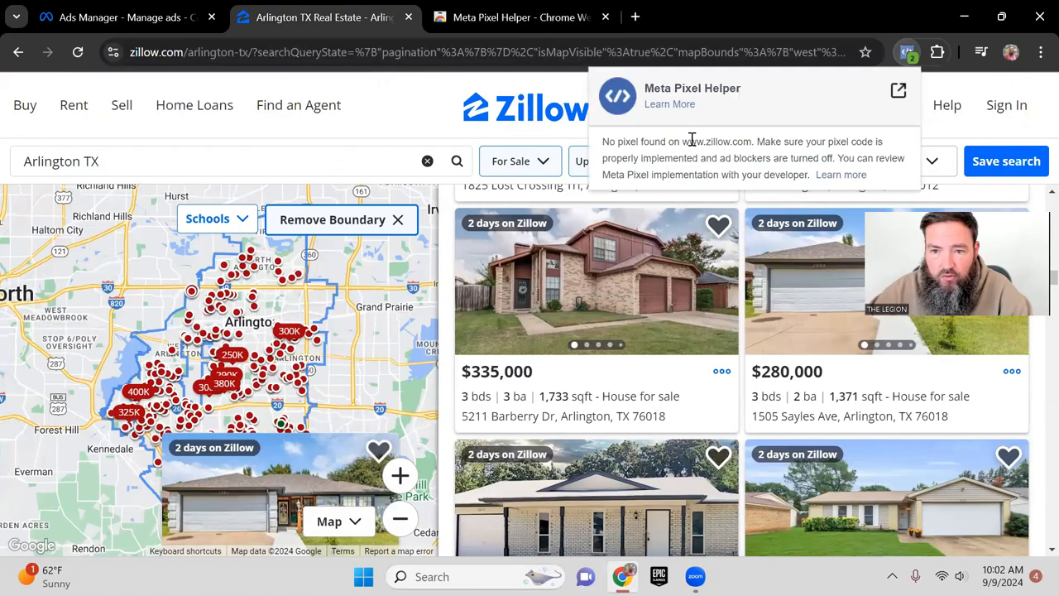
mouse_move(685, 139)
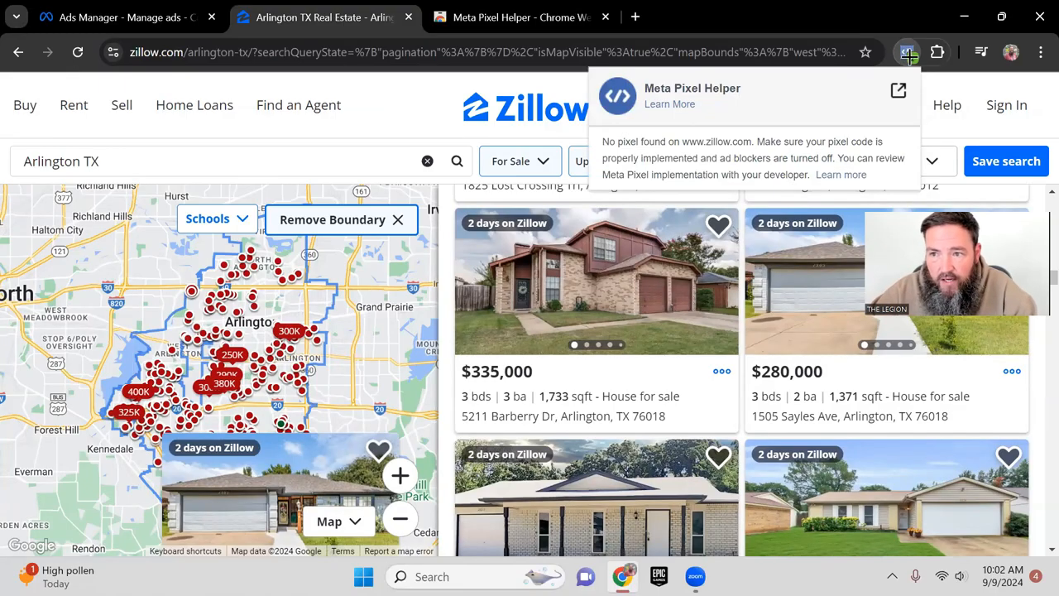
mouse_move(908, 52)
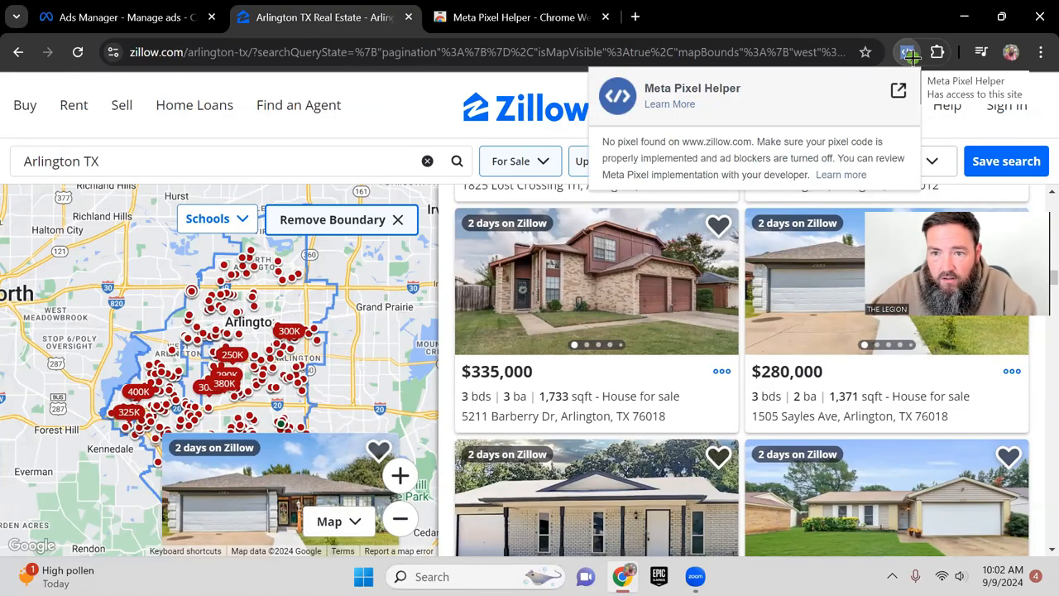
left_click(908, 52)
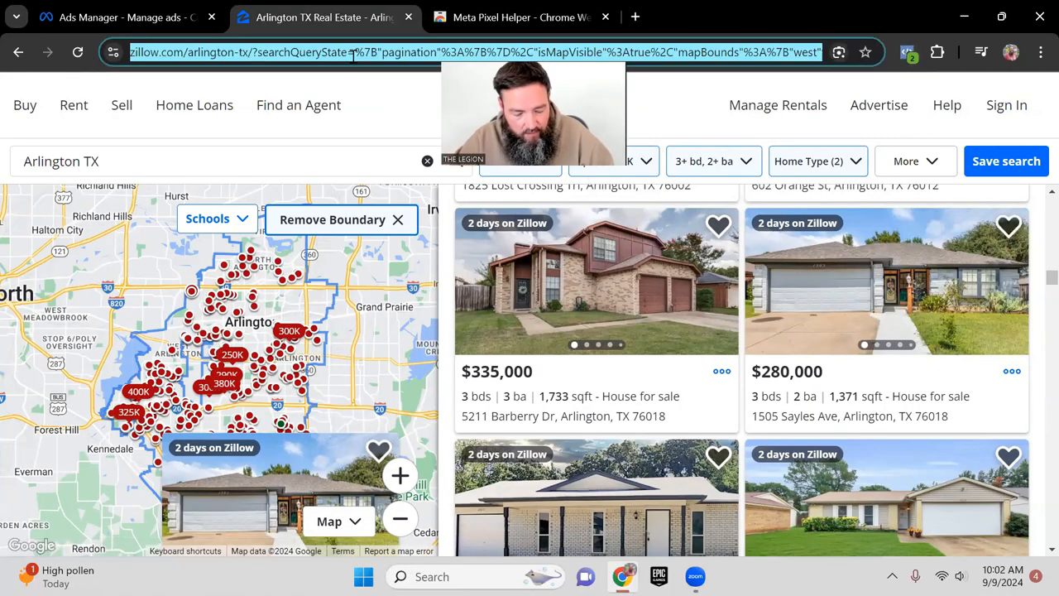
Go to realtor.com and search for homes in Arlington, TX
type("realtor.com")
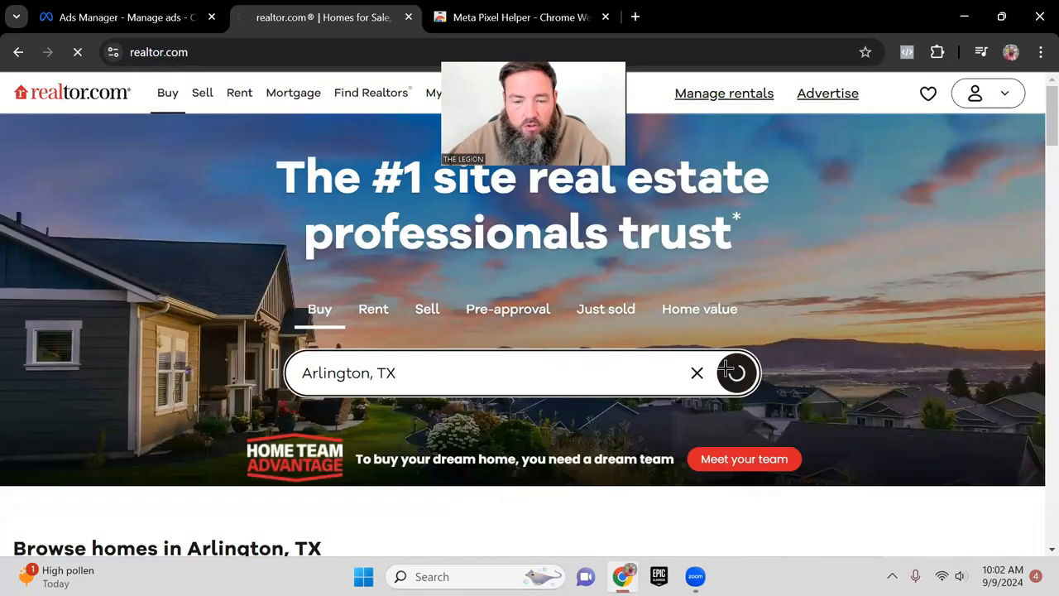
left_click(734, 372)
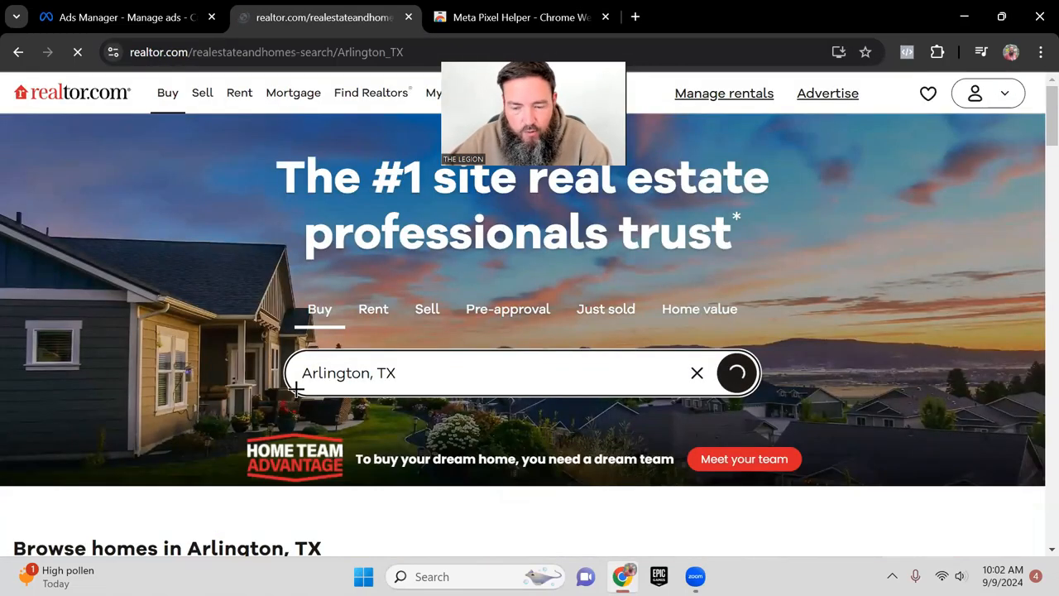
left_click(736, 372)
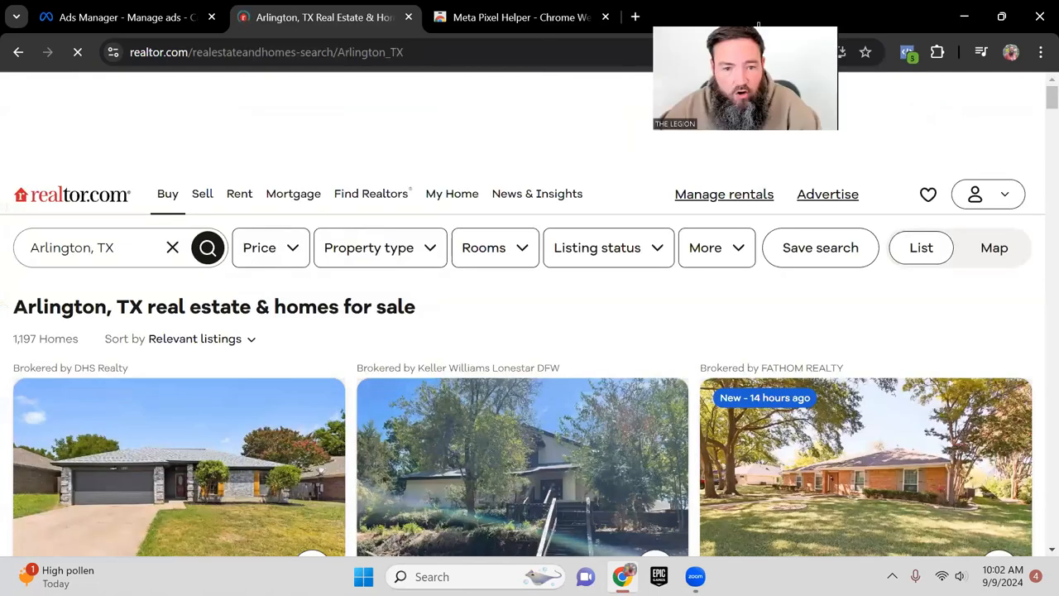
Filter to single-family houses with 3+ beds and 2+ baths
left_click(368, 248)
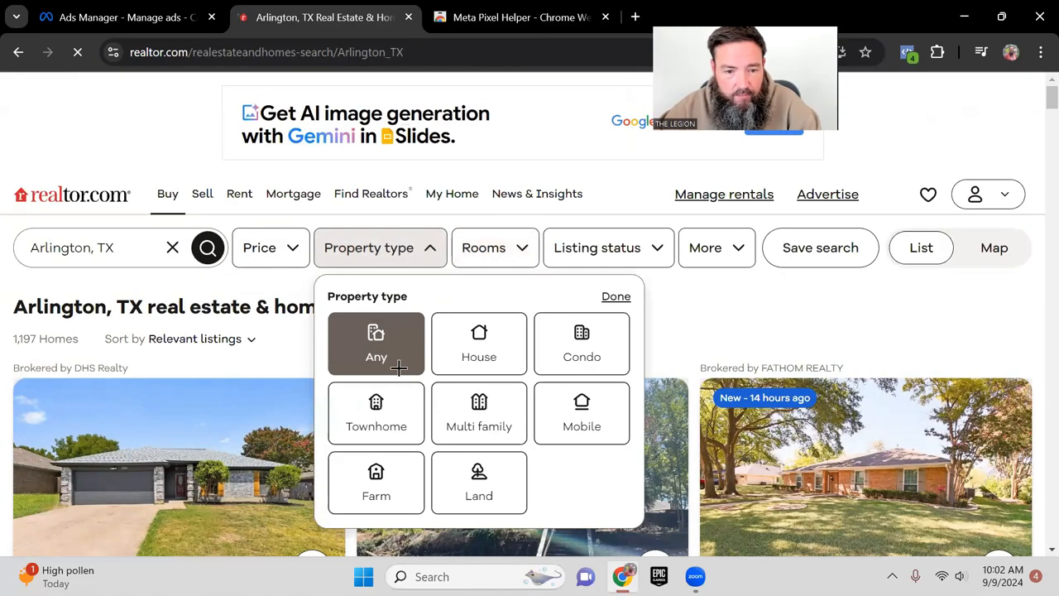
left_click(485, 343)
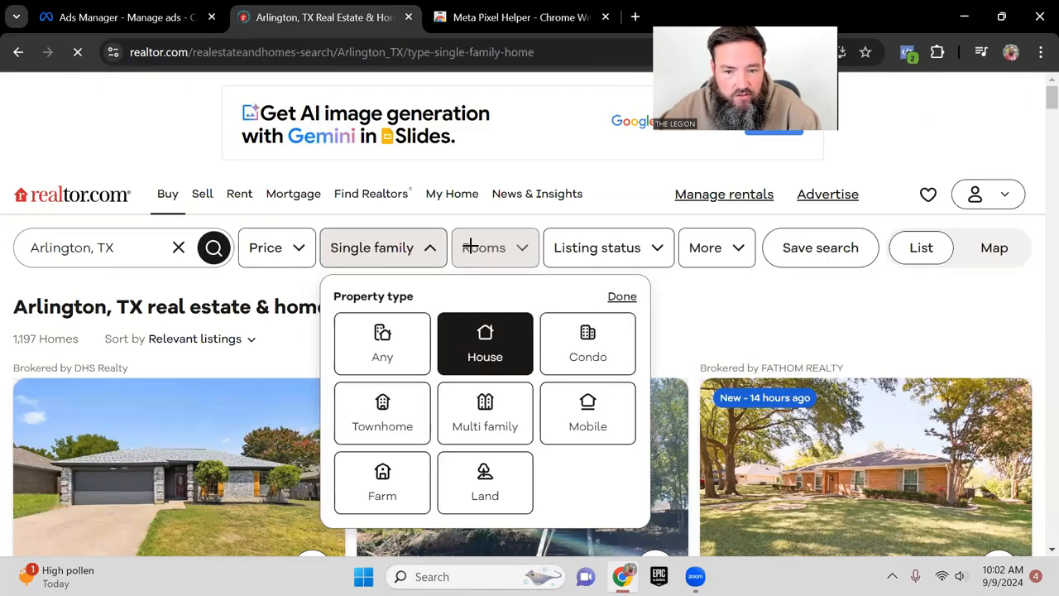
left_click(495, 247)
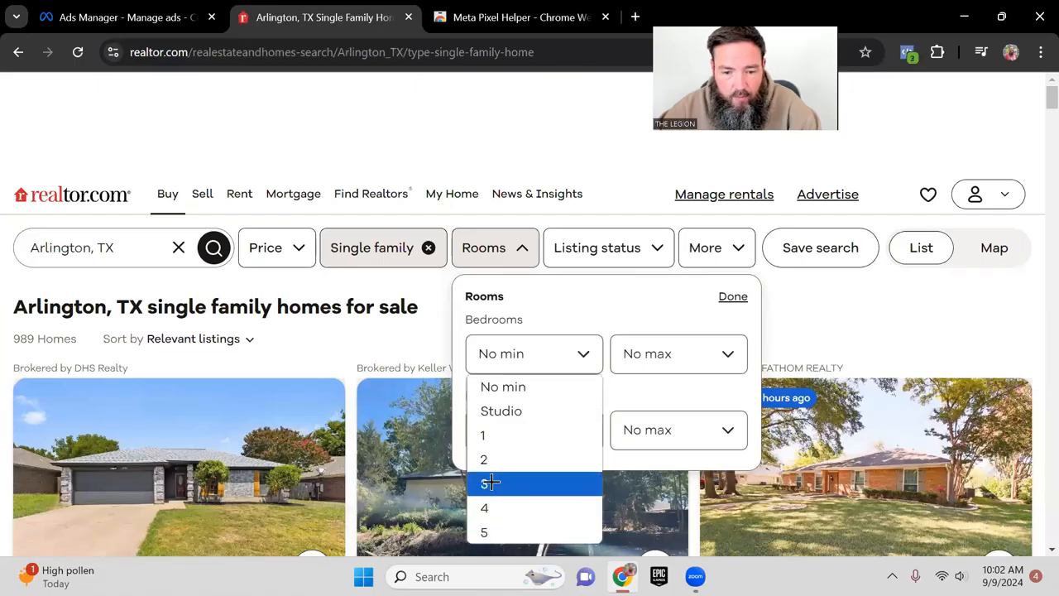
left_click(483, 484)
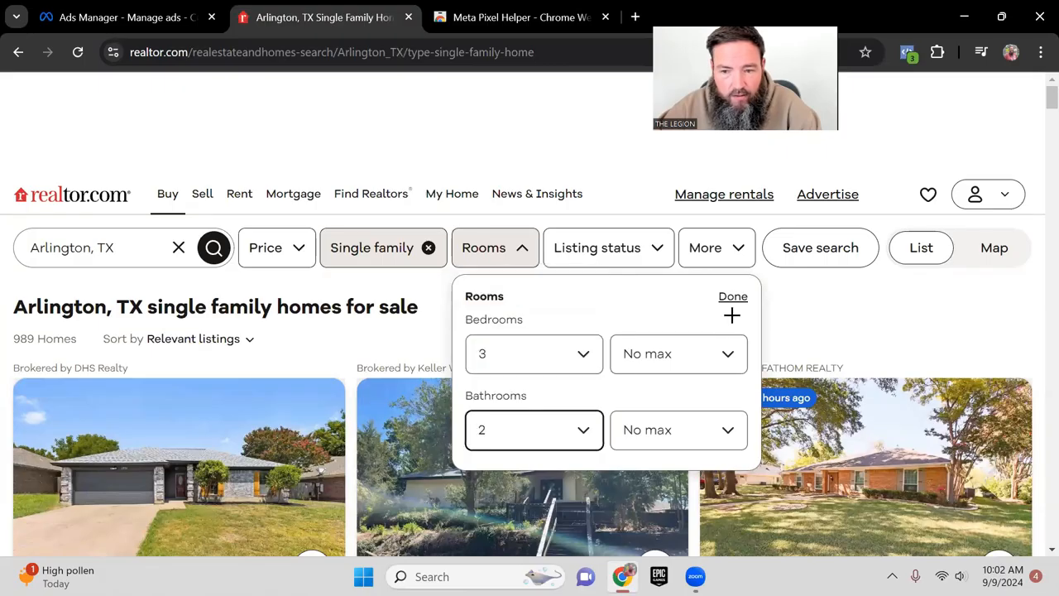
left_click(731, 295)
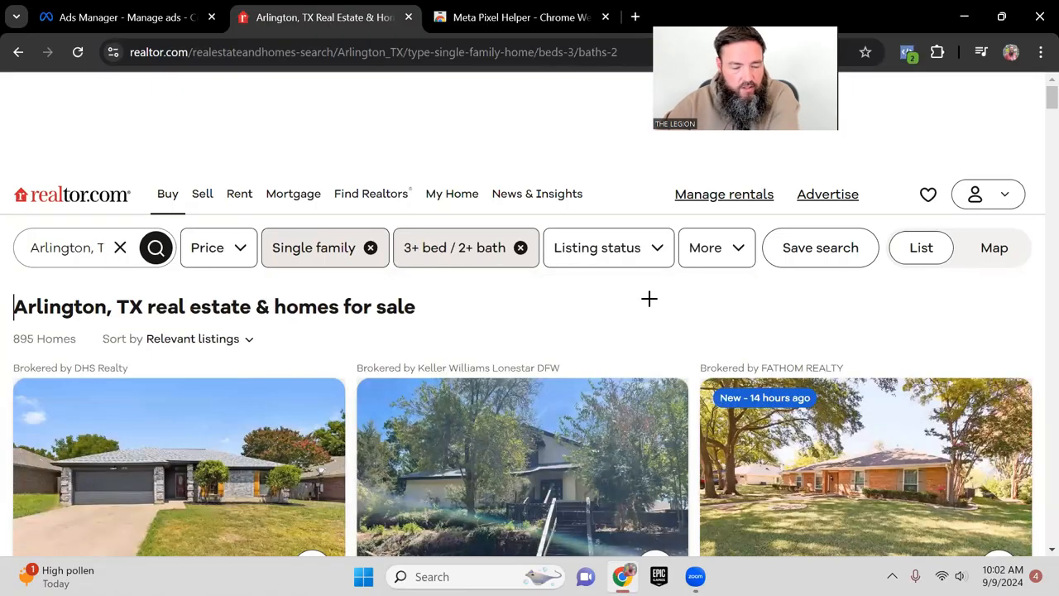
scroll("down", 3)
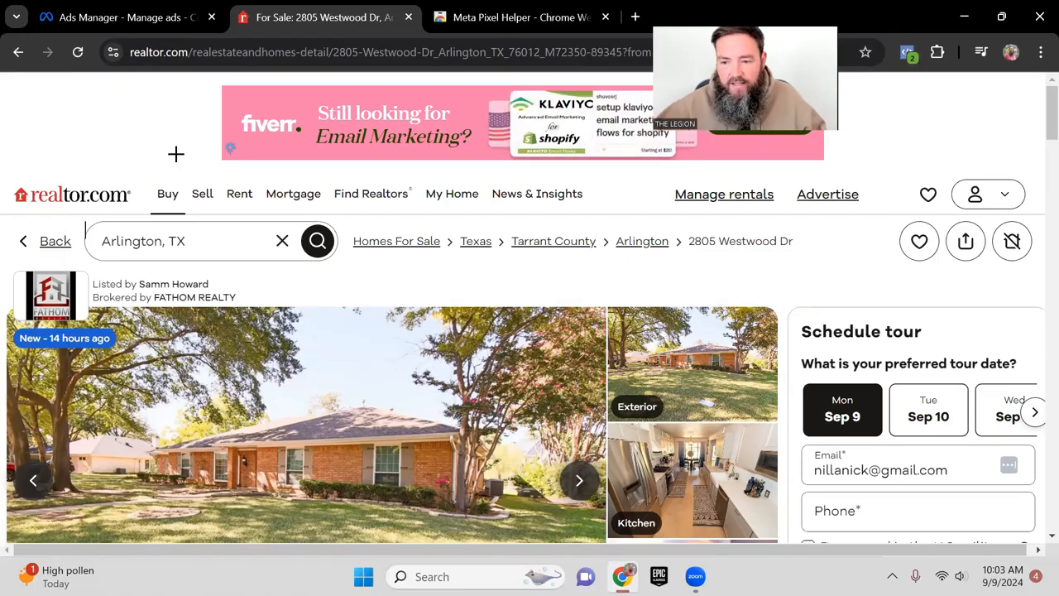
Review the $600,000 2805 Westwood Dr details, then switch to the Ads Manager tab
scroll("down", 3)
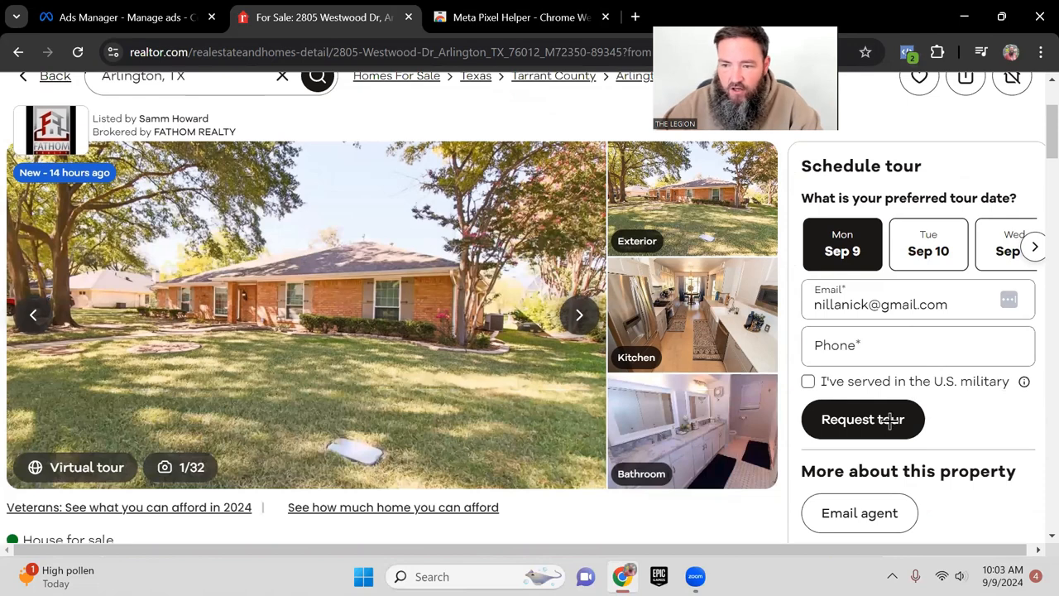
scroll("down", 3)
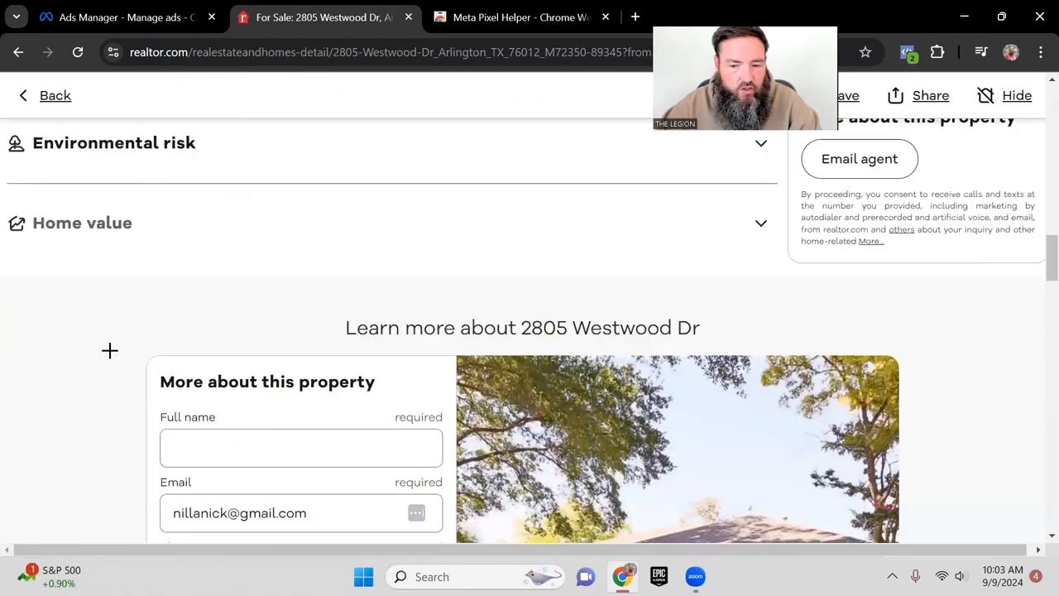
scroll("up", 3)
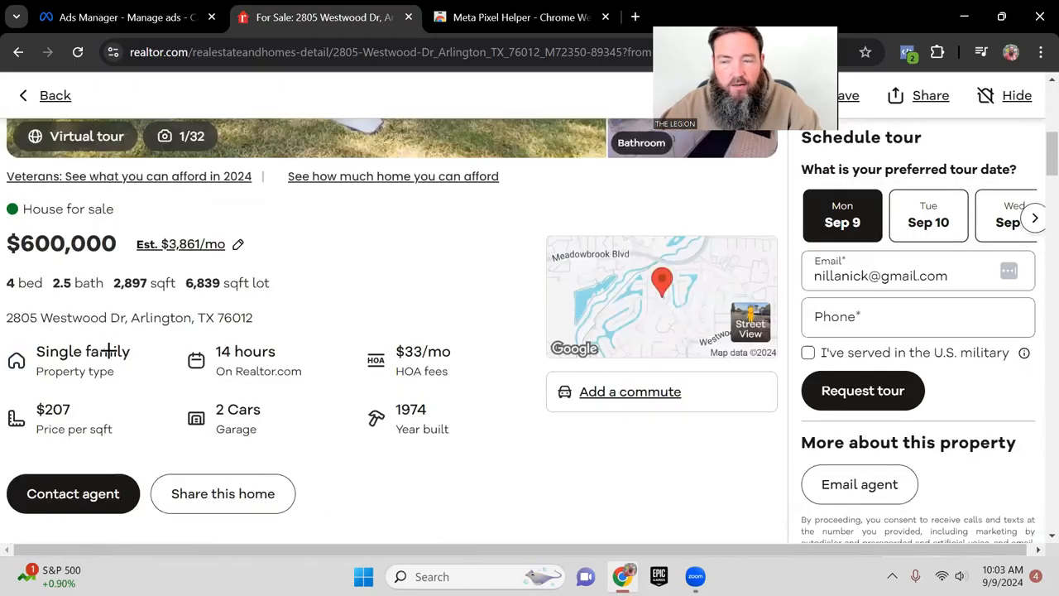
scroll("up", 3)
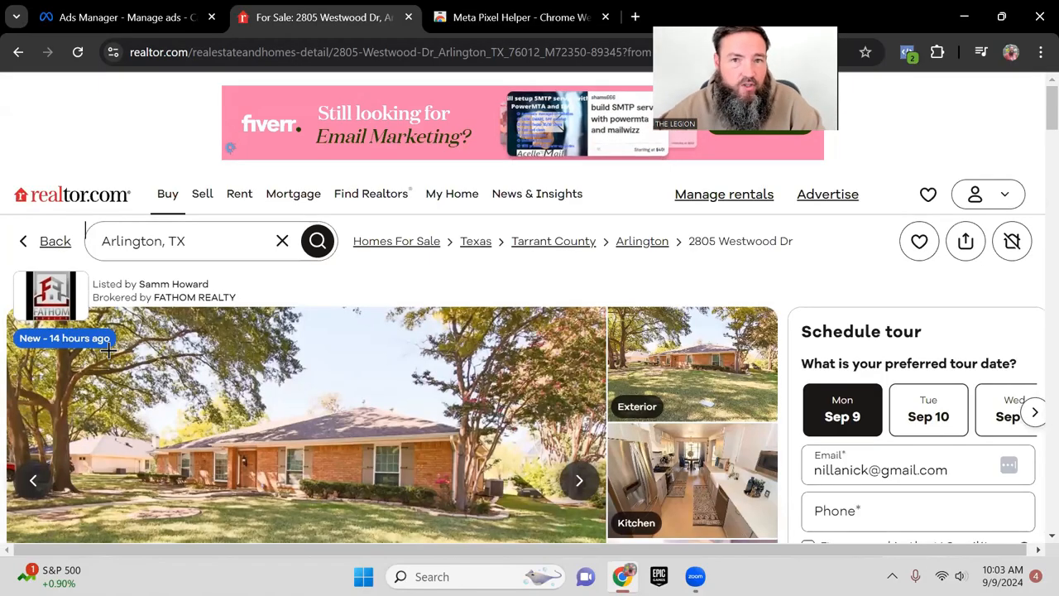
mouse_move(111, 117)
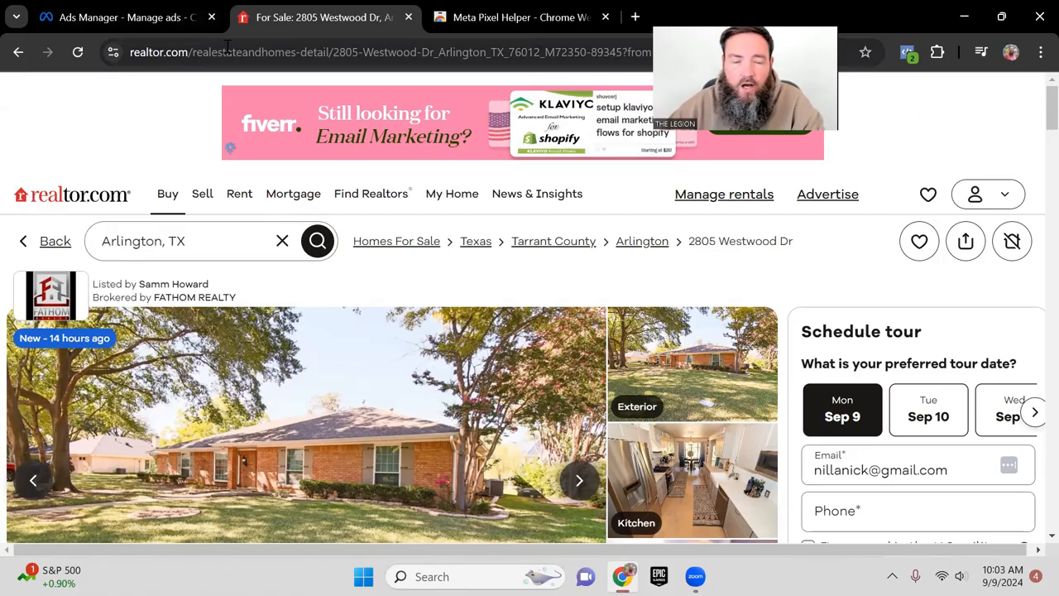
left_click(124, 17)
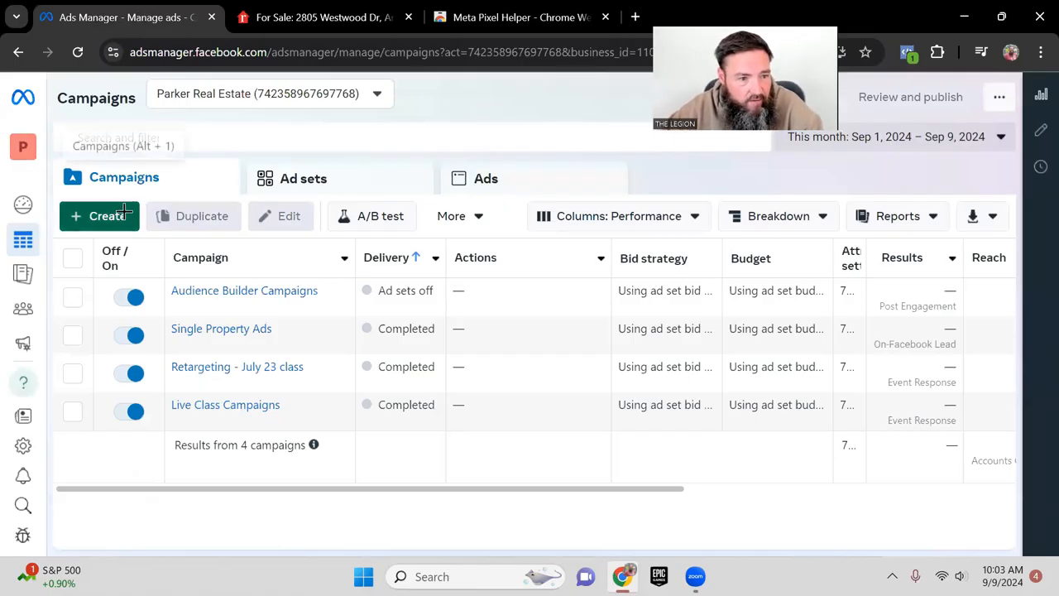
Create a campaign with the Leads objective using the manual leads setup
left_click(100, 216)
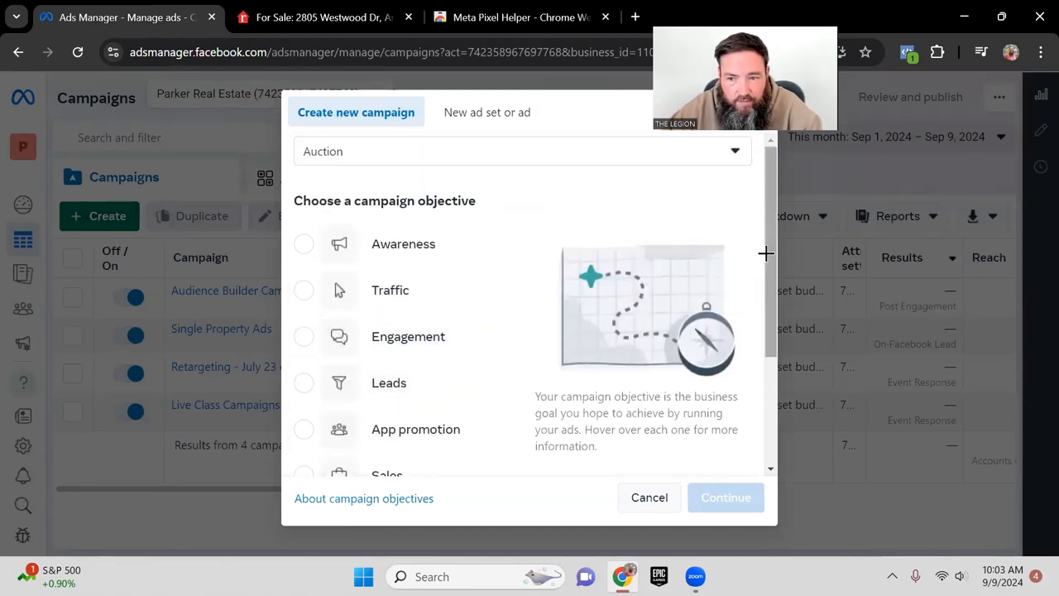
scroll("down", 3)
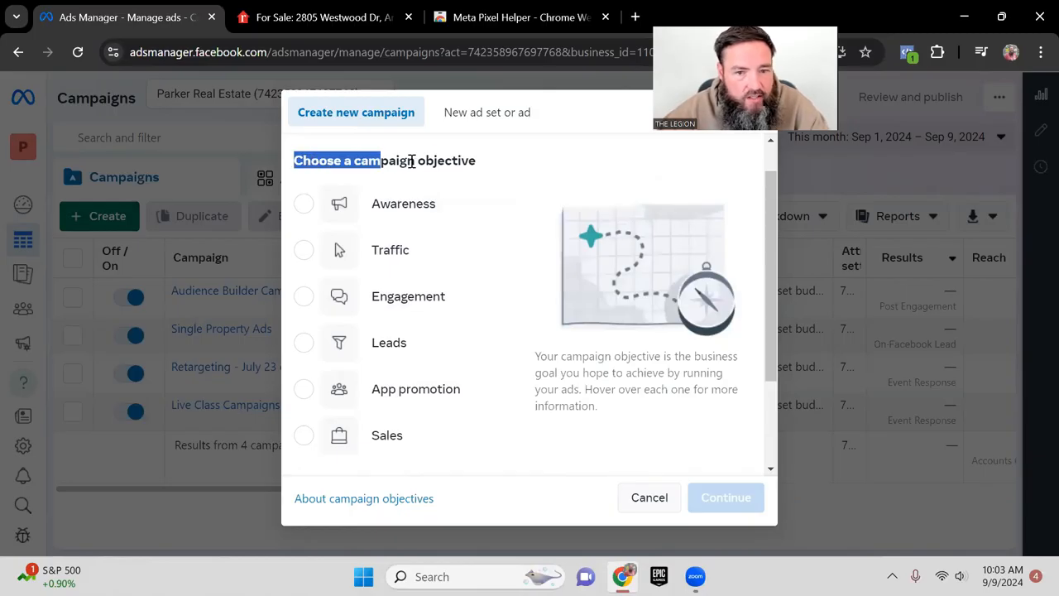
mouse_move(403, 204)
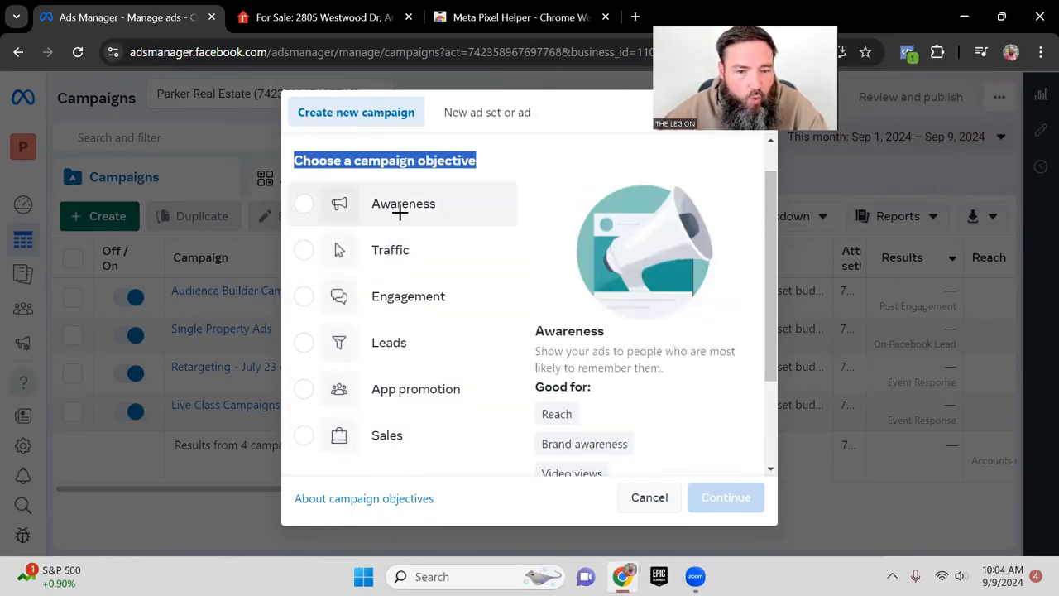
mouse_move(522, 214)
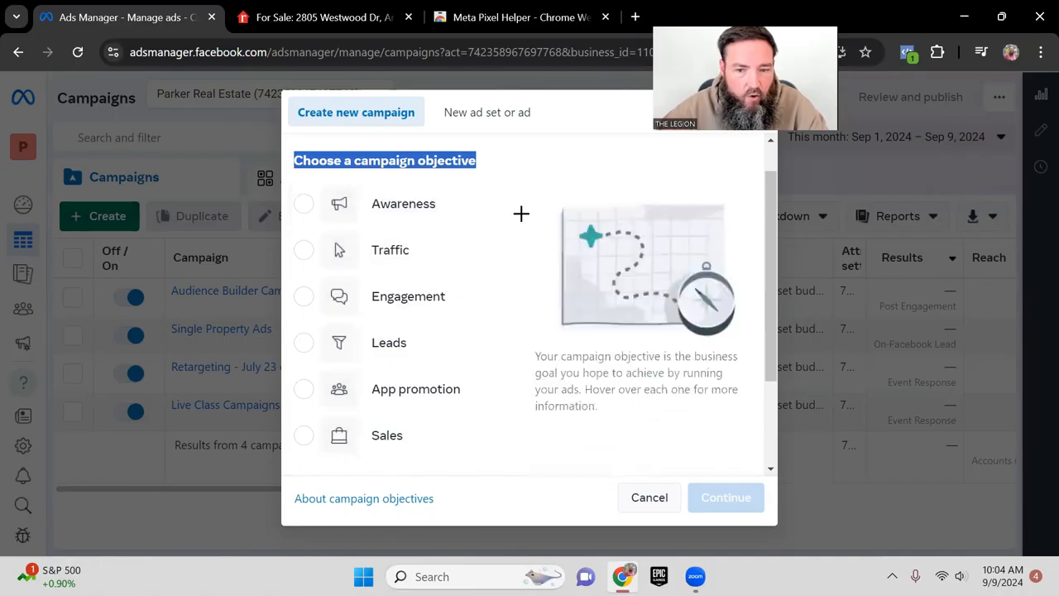
mouse_move(536, 215)
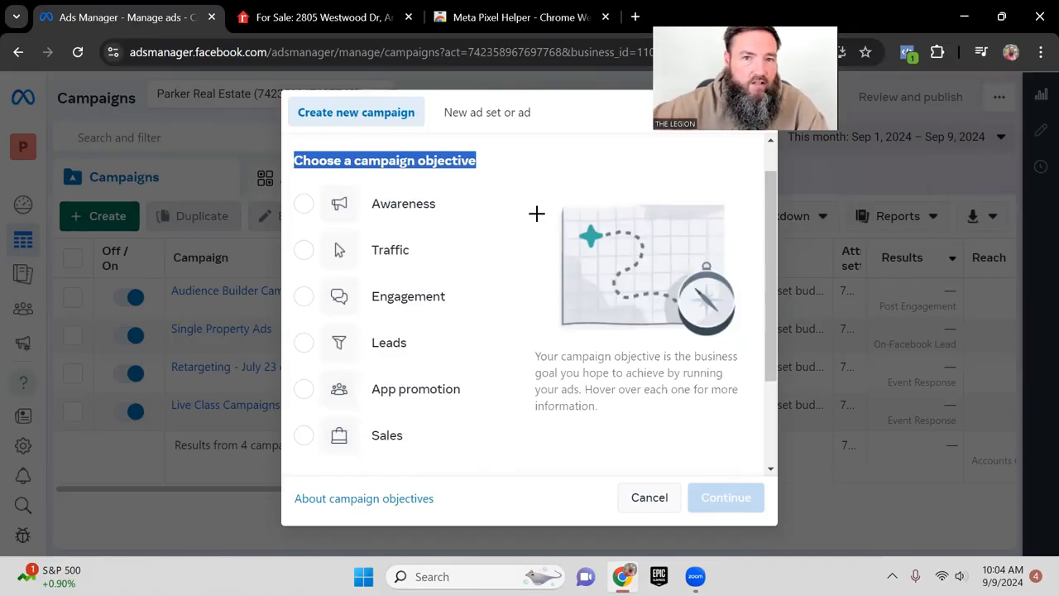
mouse_move(389, 342)
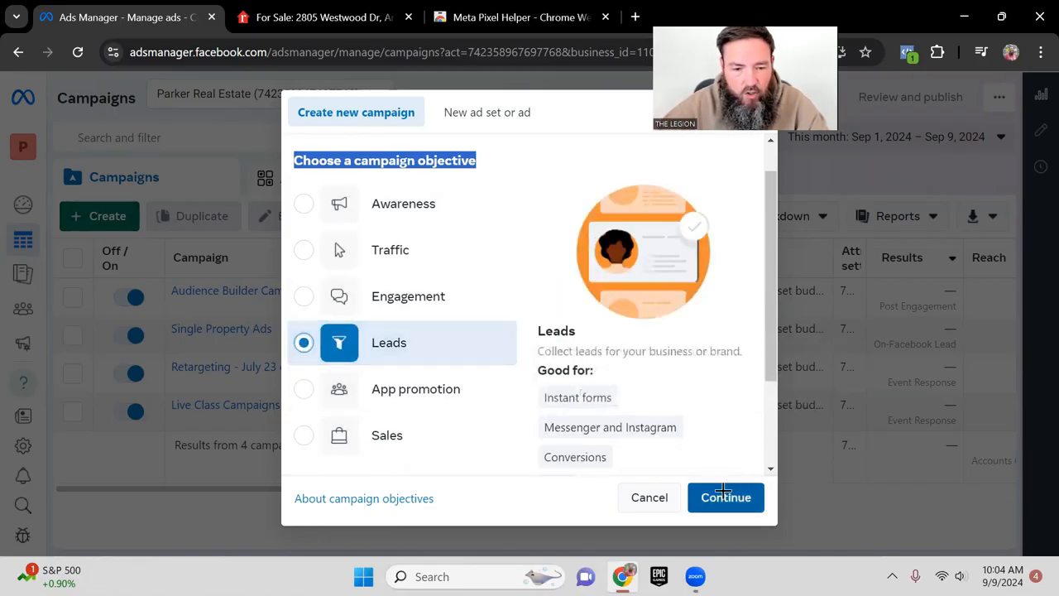
left_click(726, 496)
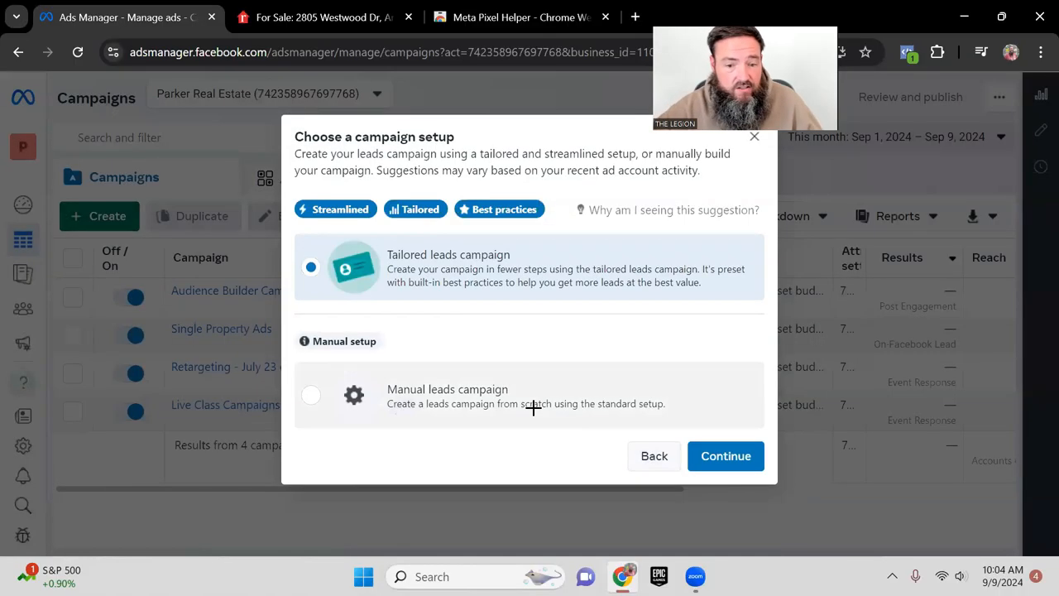
left_click(311, 389)
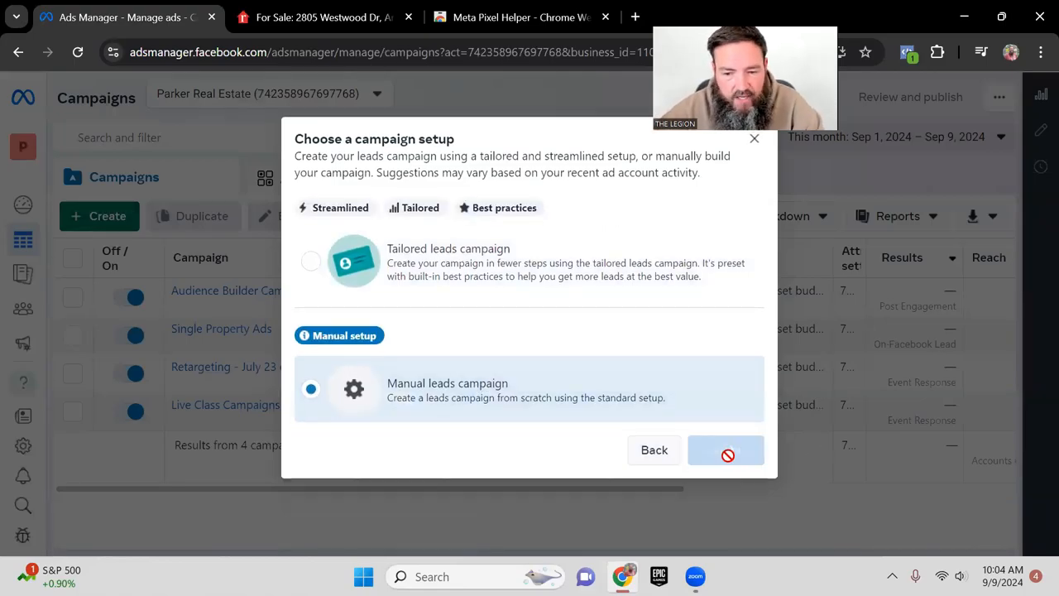
left_click(726, 449)
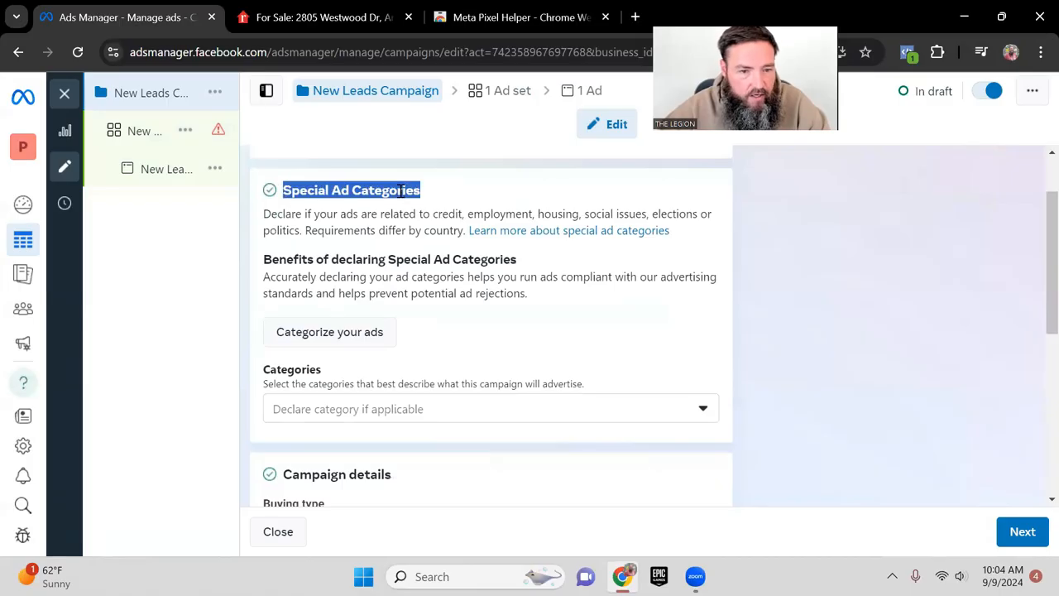
mouse_move(507, 213)
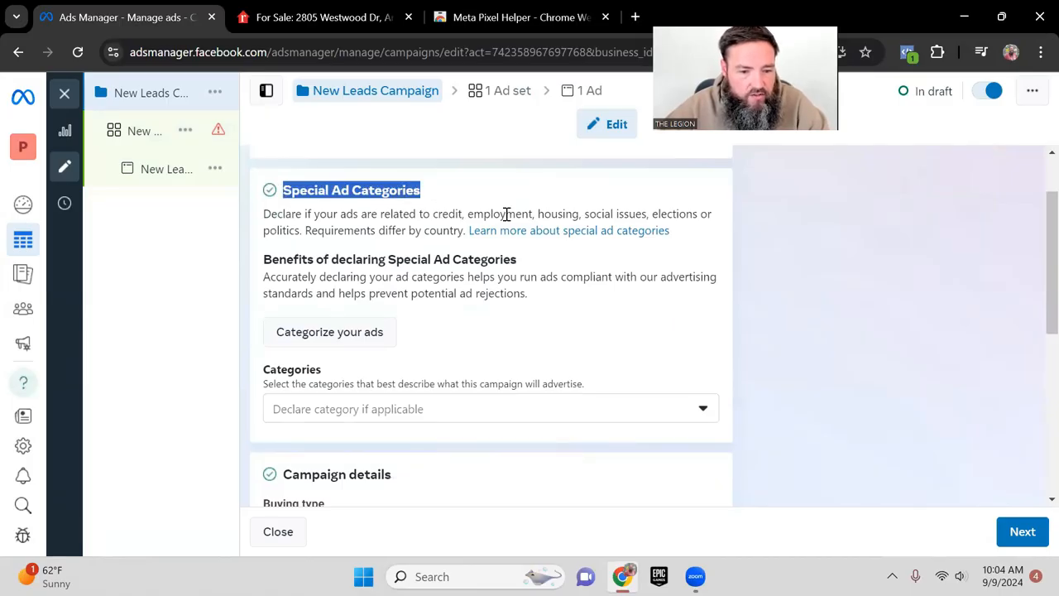
Check Housing under Special Ad Categories and confirm the declaration
left_click(490, 408)
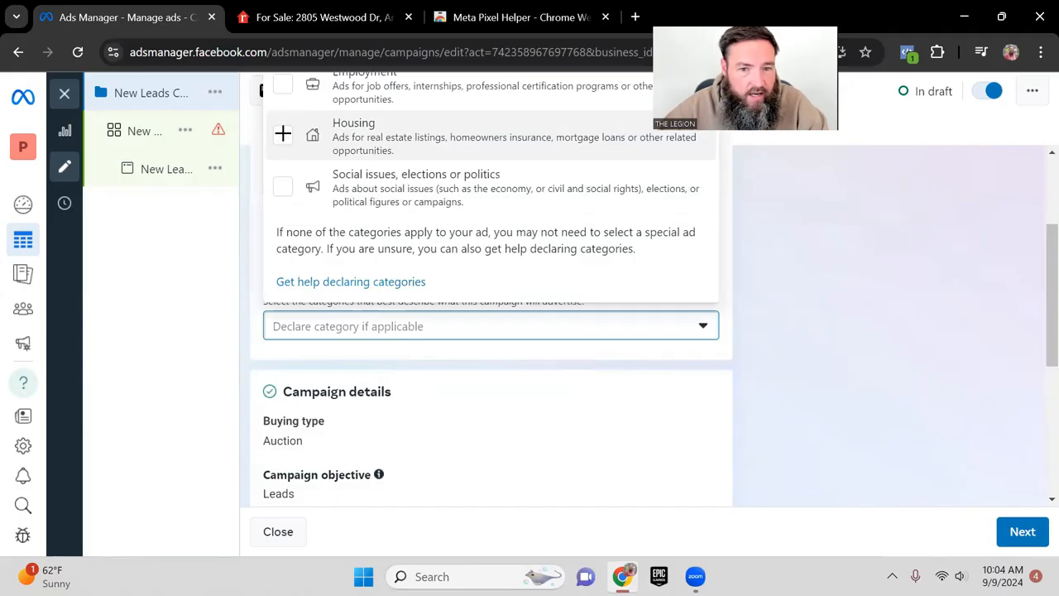
left_click(283, 134)
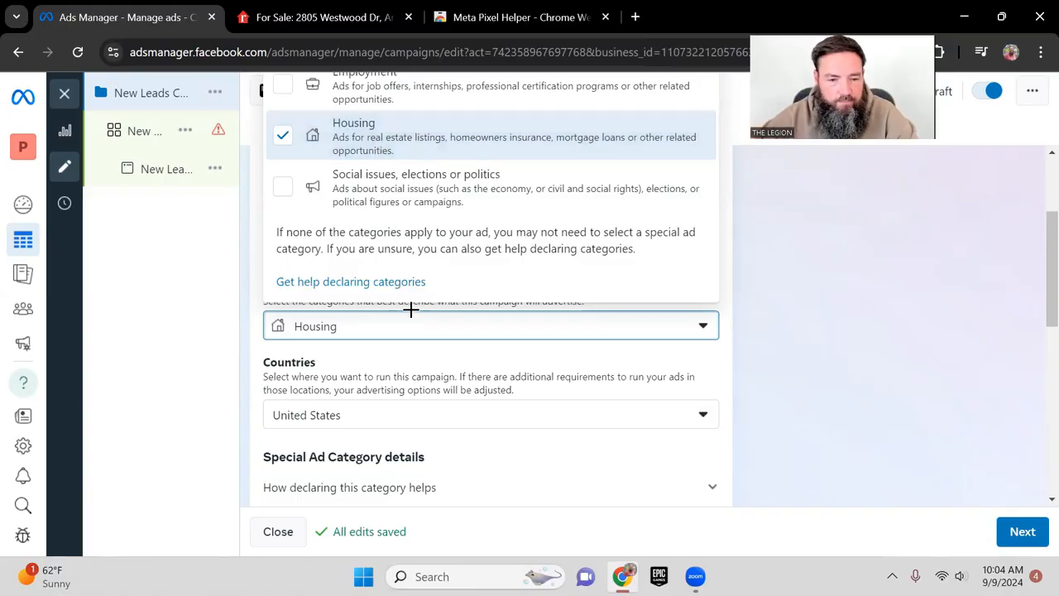
left_click(491, 325)
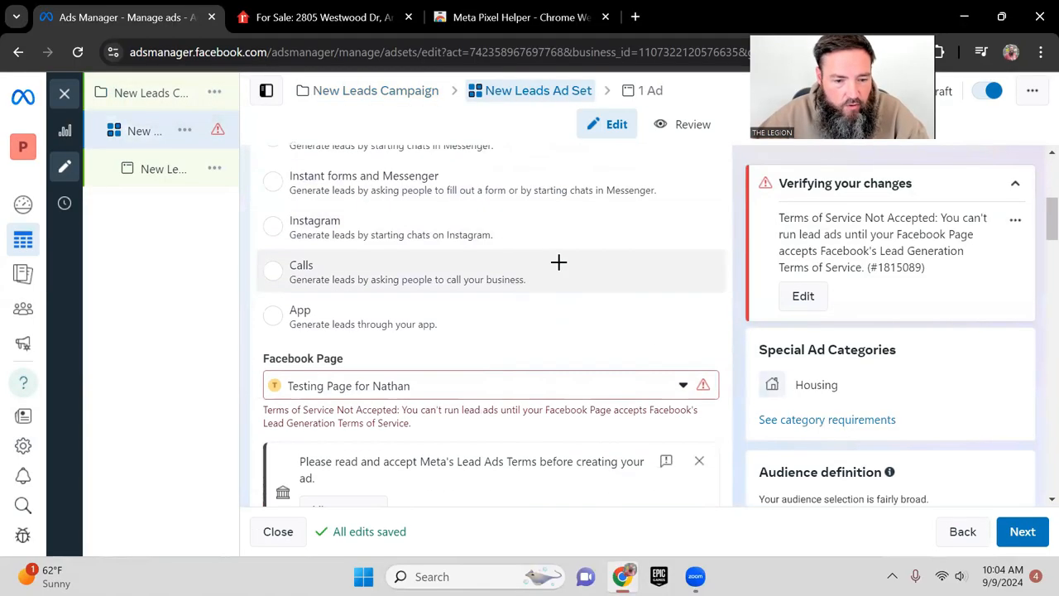
Scroll down to Audience and edit the ad set's Locations
scroll("down", 3)
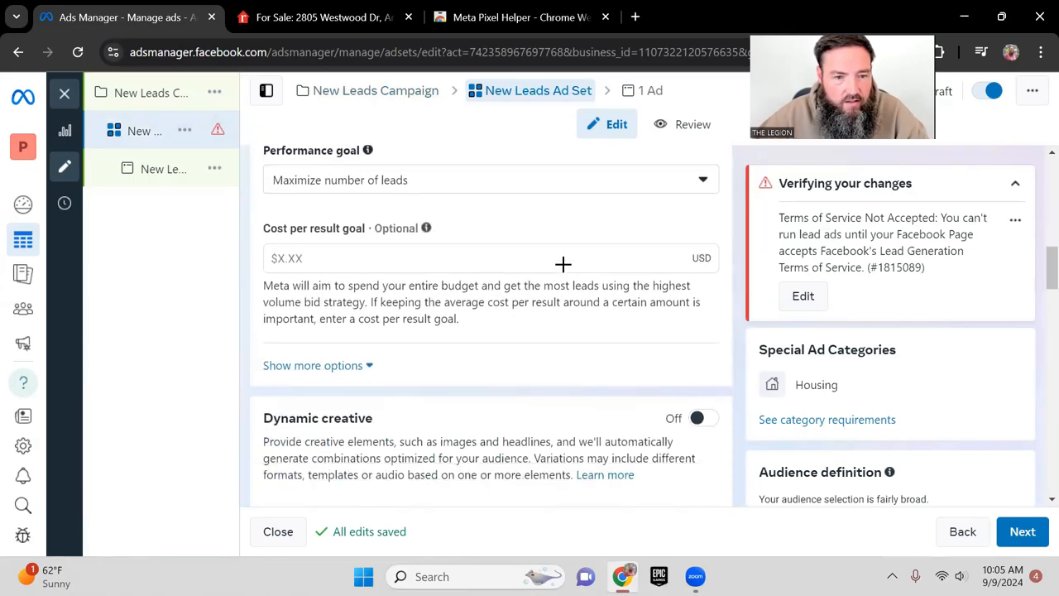
scroll("down", 3)
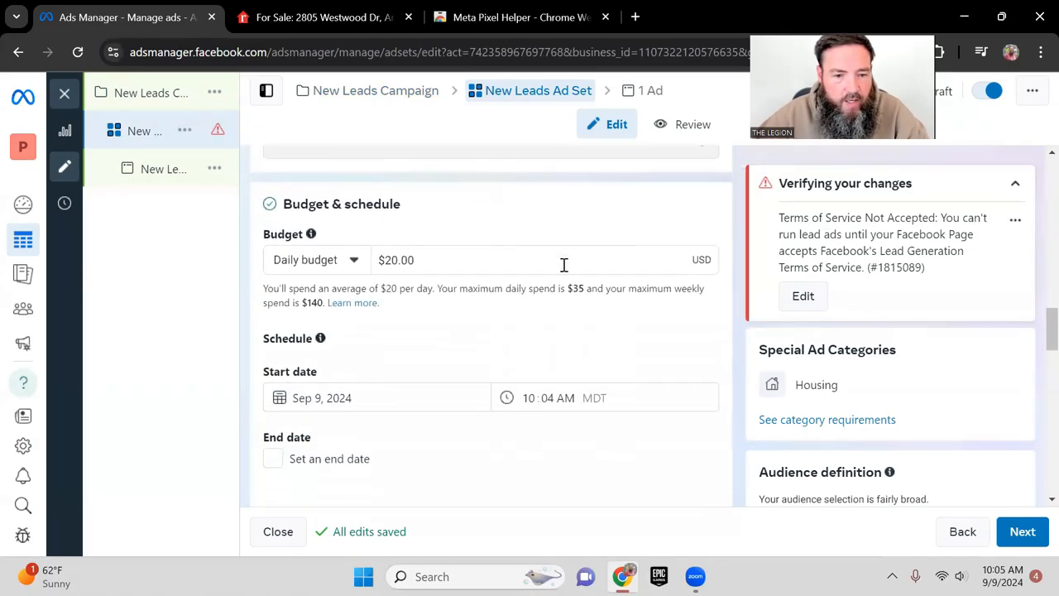
scroll("down", 3)
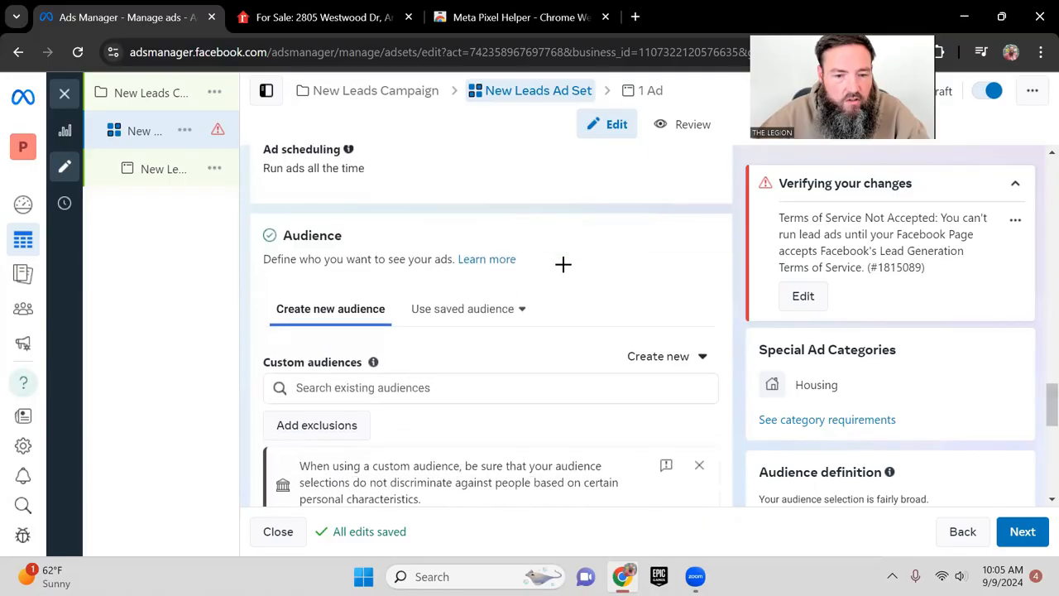
scroll("down", 3)
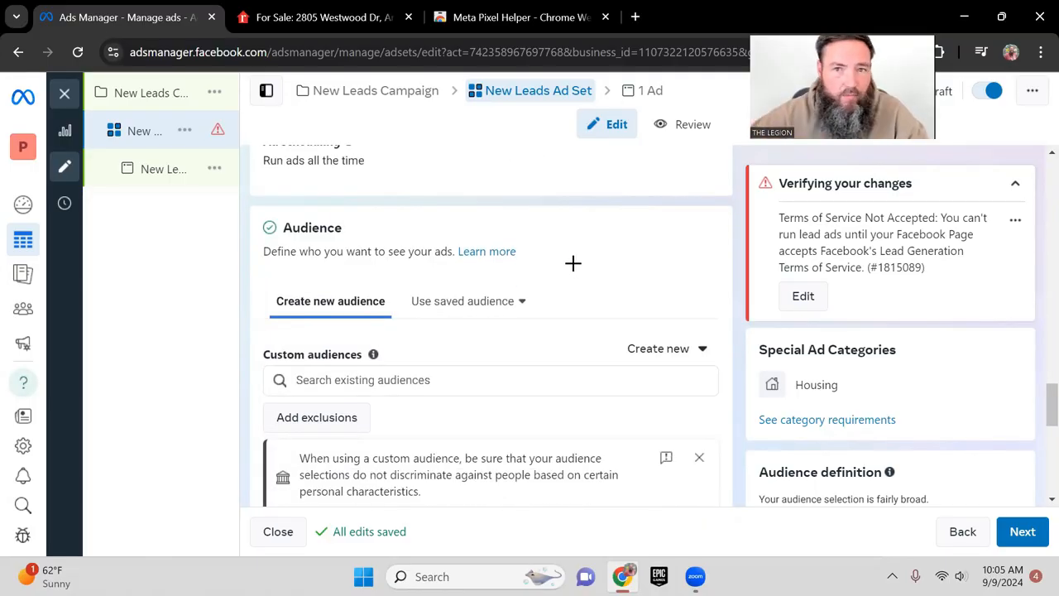
scroll("down", 3)
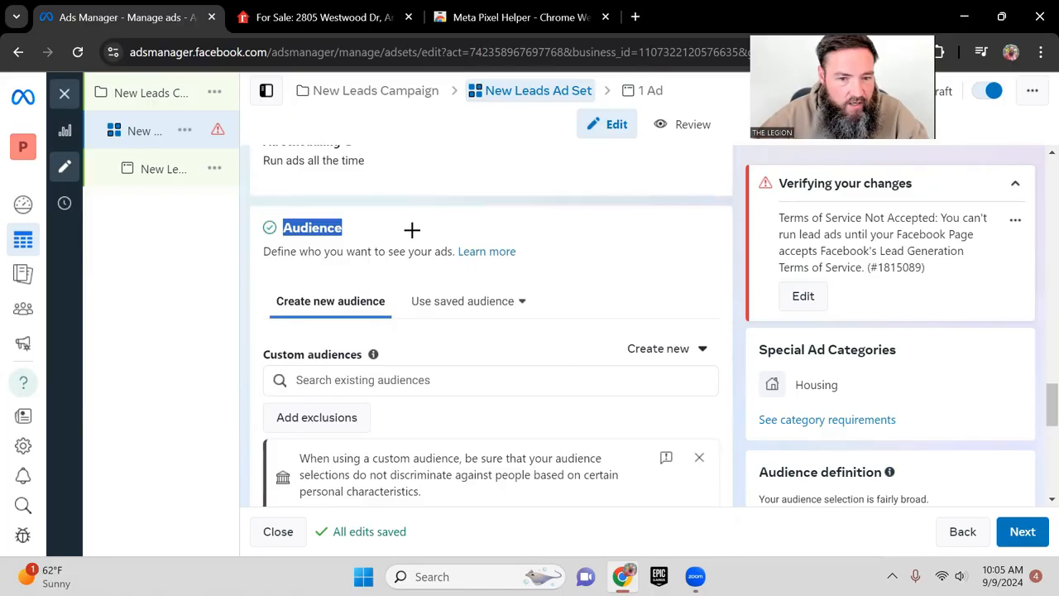
mouse_move(470, 293)
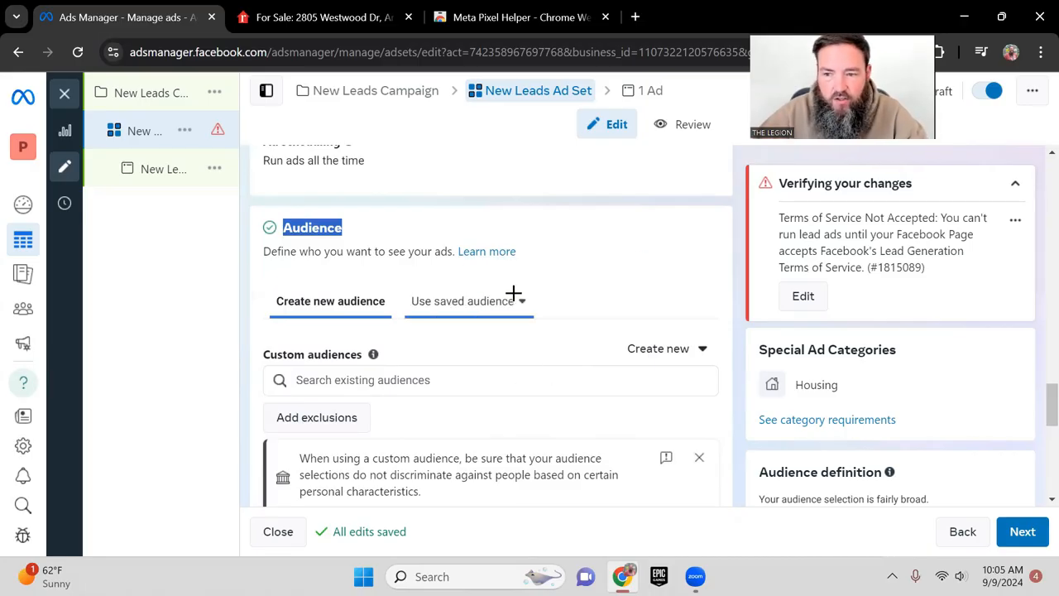
scroll("down", 3)
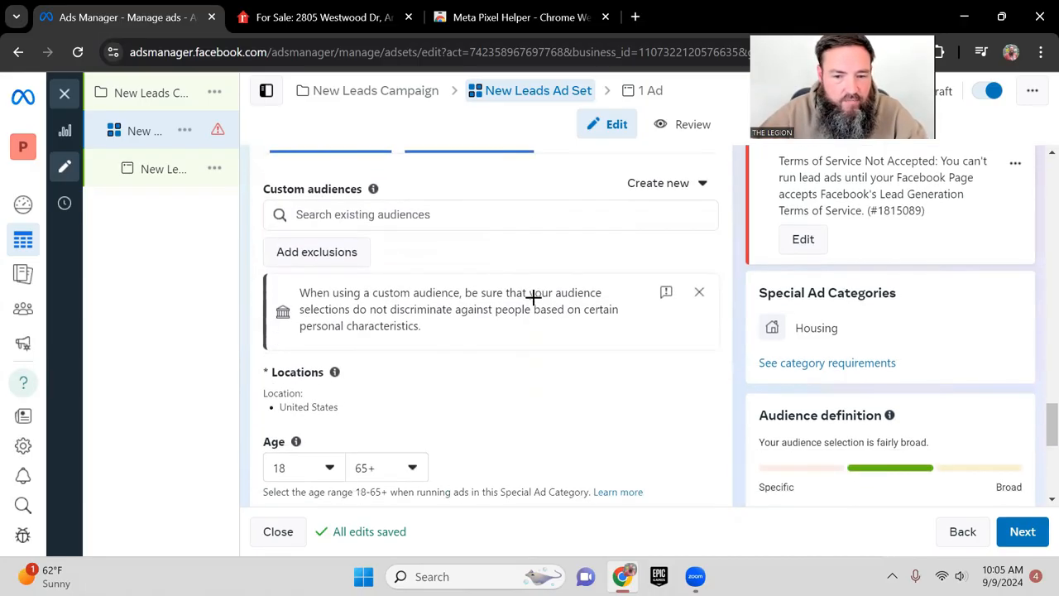
scroll("down", 3)
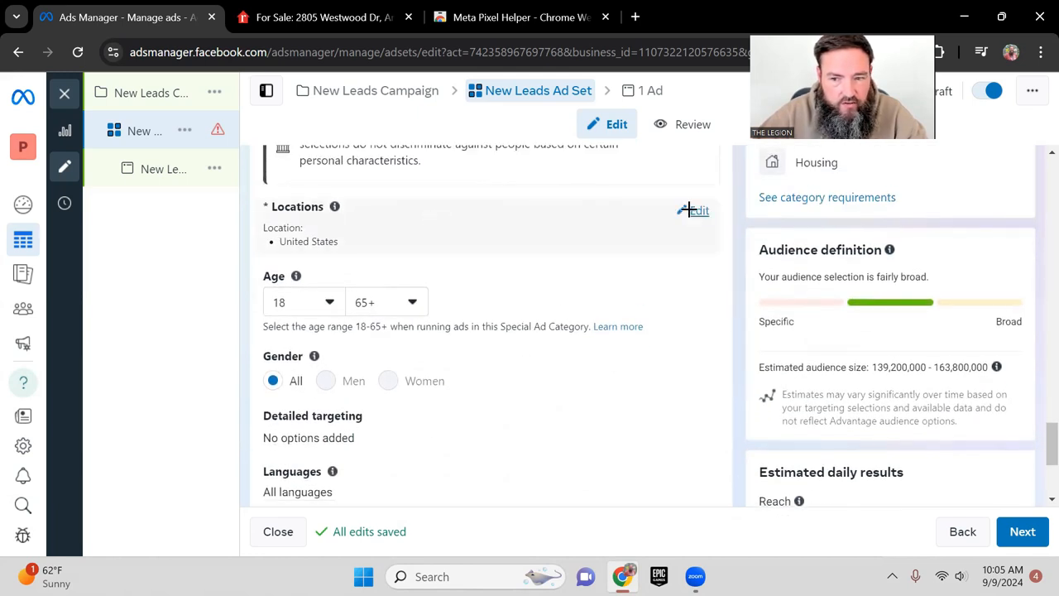
left_click(697, 210)
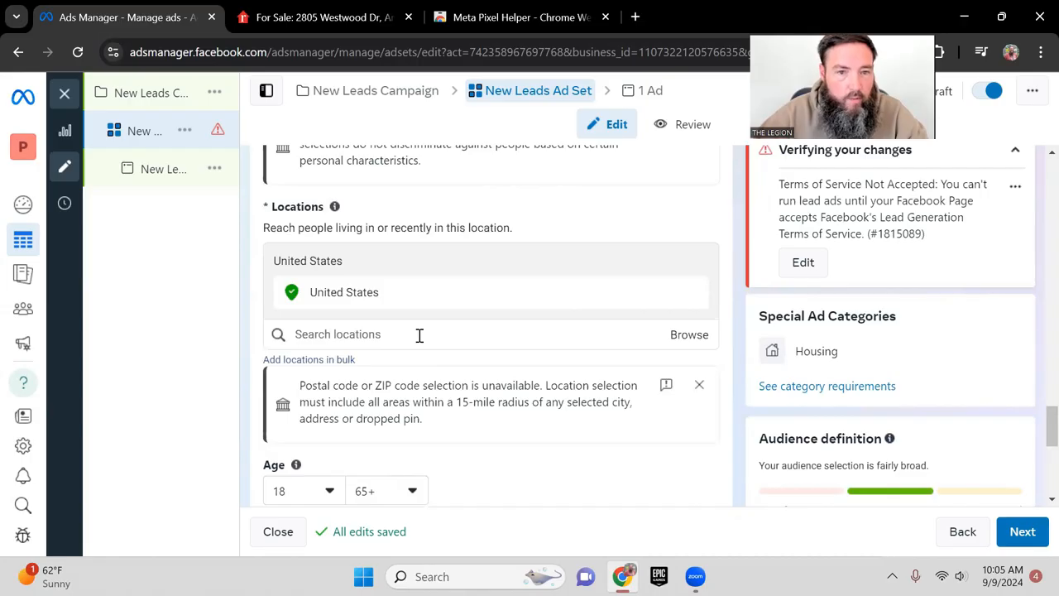
Search 'arlingt' and pick Arlington, Texas, United States (City) as the location
type("arlington texas")
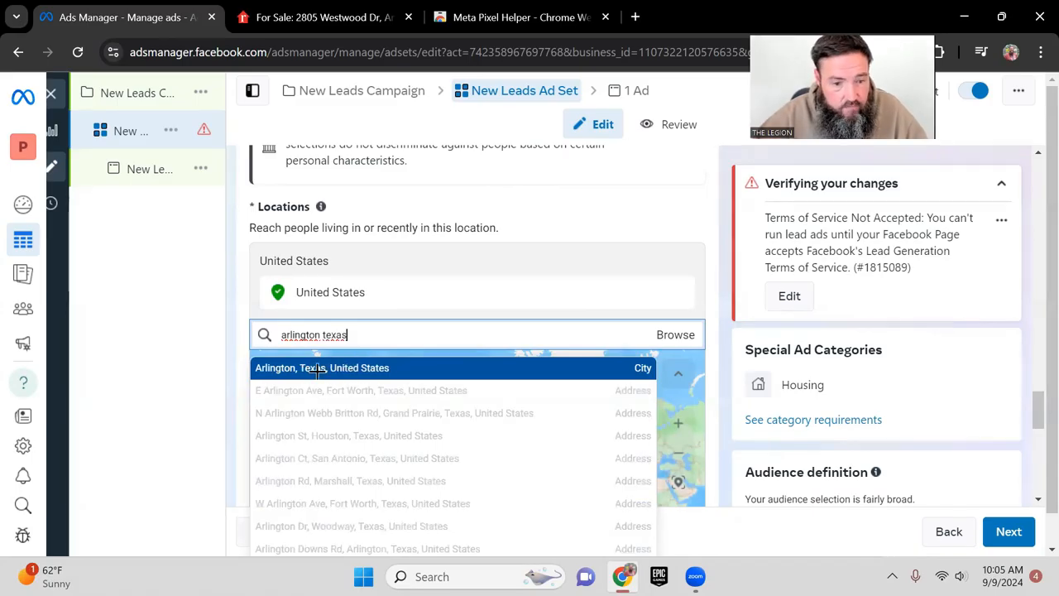
left_click(322, 368)
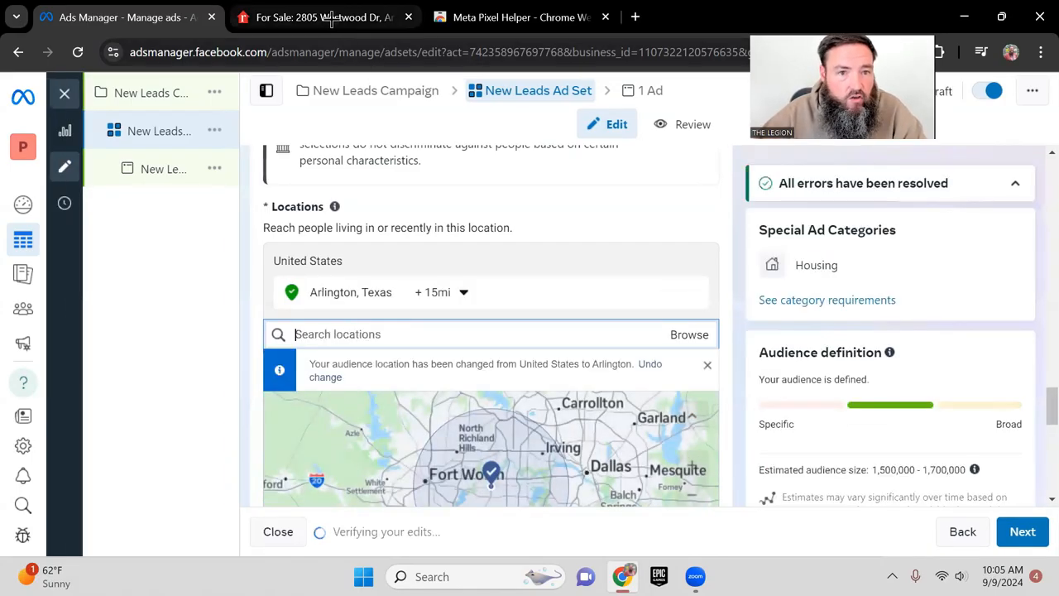
left_click(323, 17)
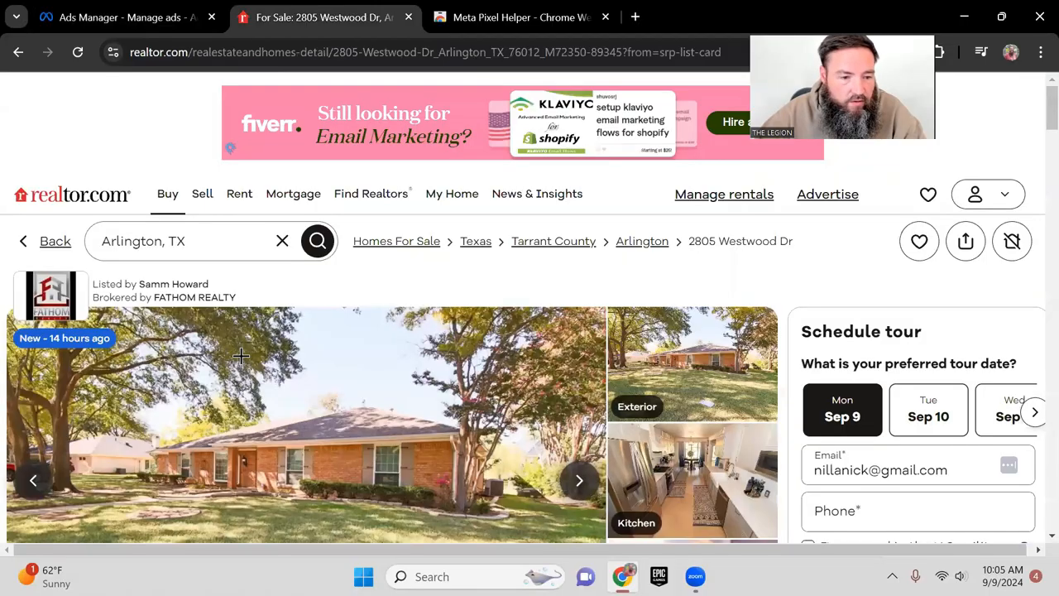
scroll("down", 3)
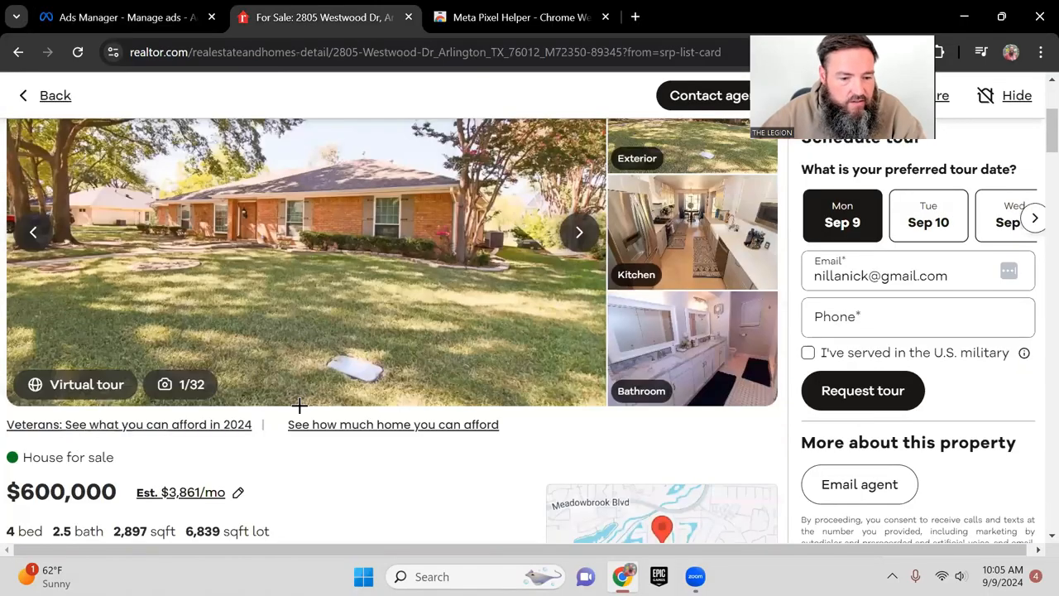
scroll("down", 3)
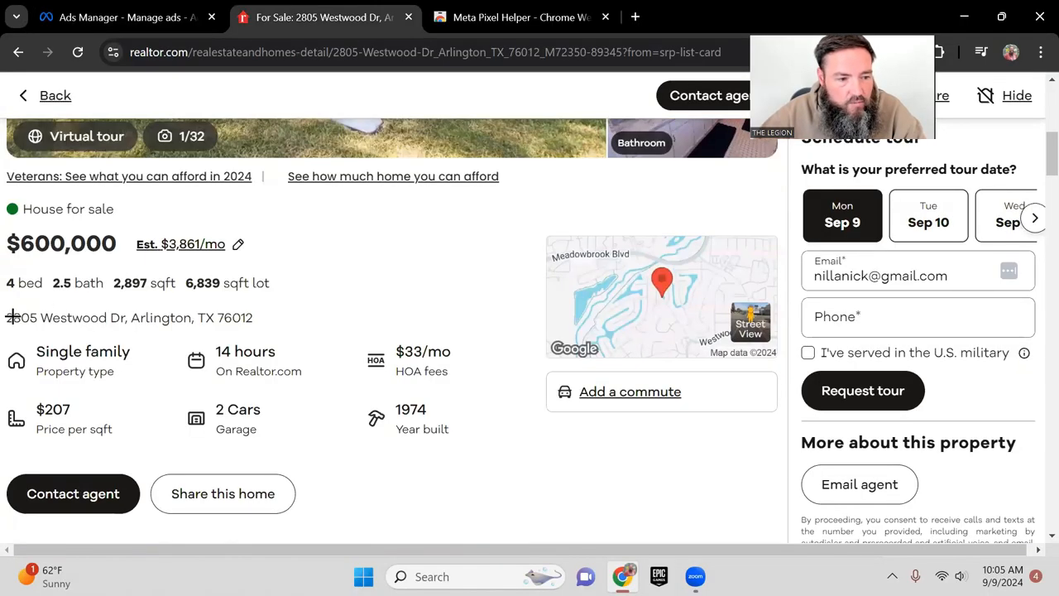
right_click(130, 317)
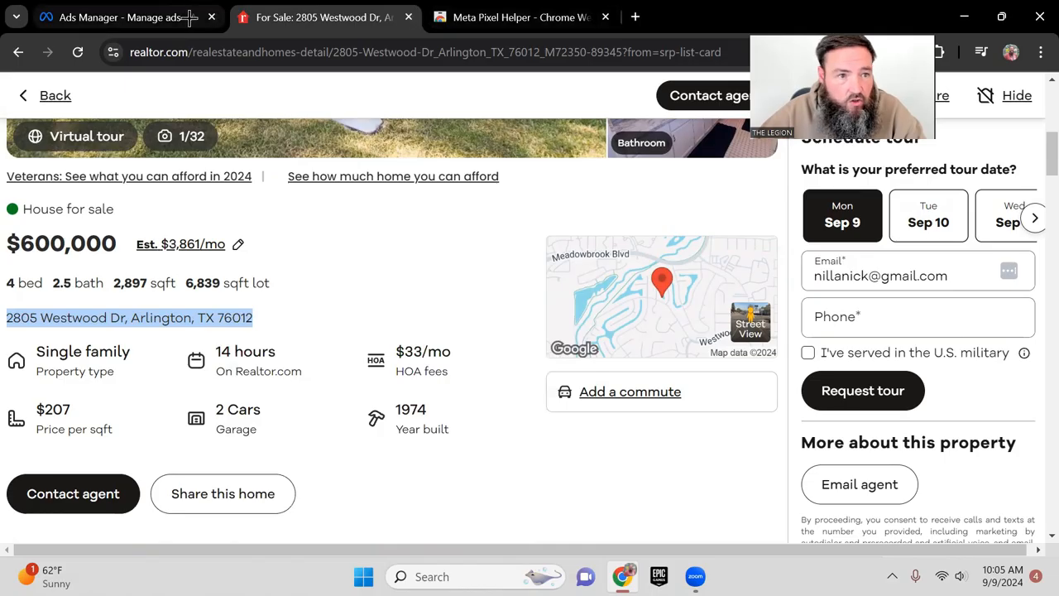
left_click(124, 16)
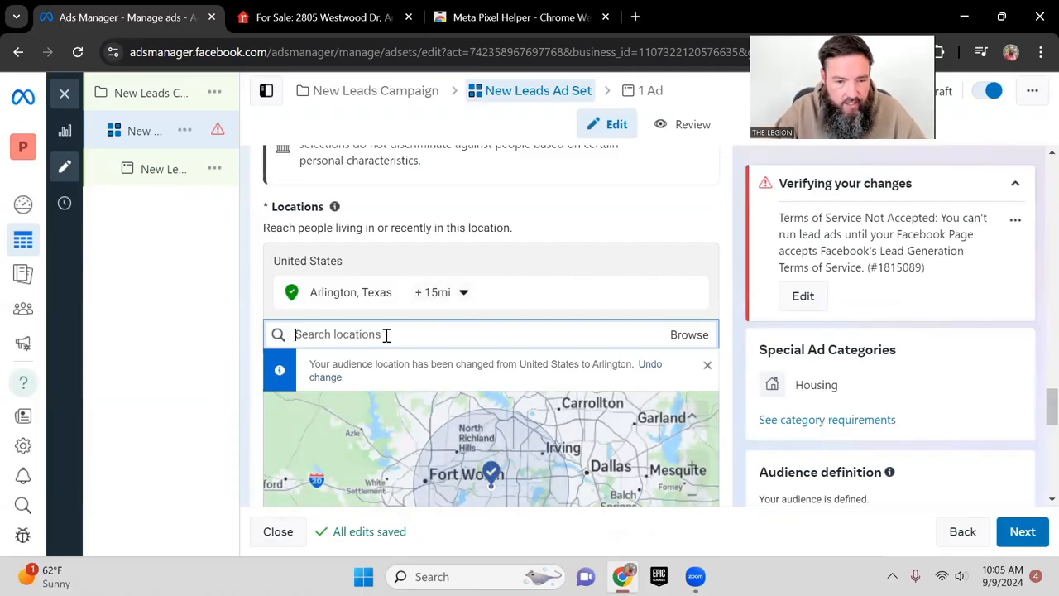
type("2805 Westwood Dr, Arlington, TX 76012")
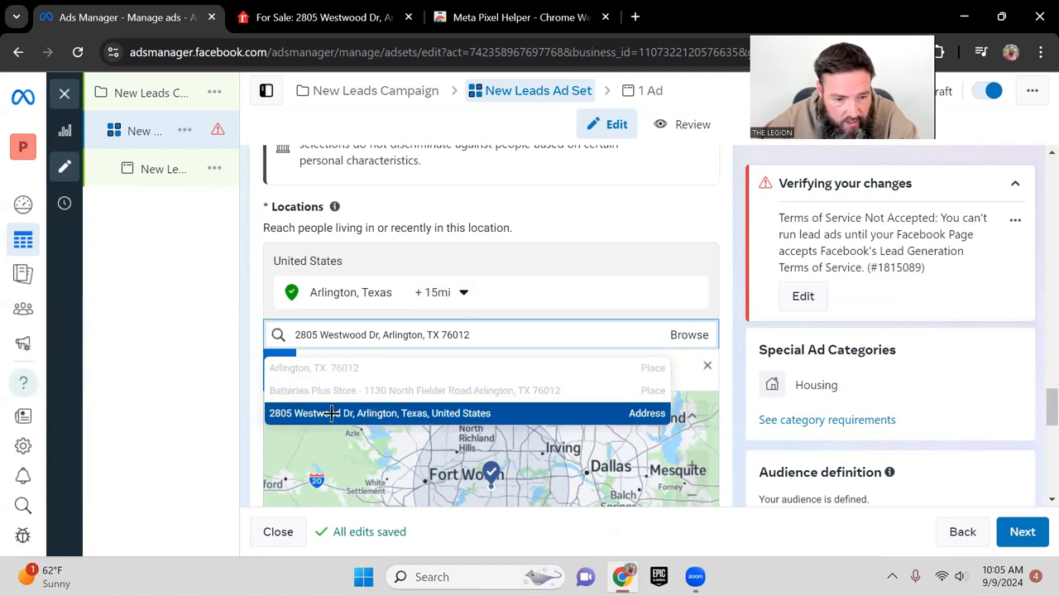
mouse_move(629, 420)
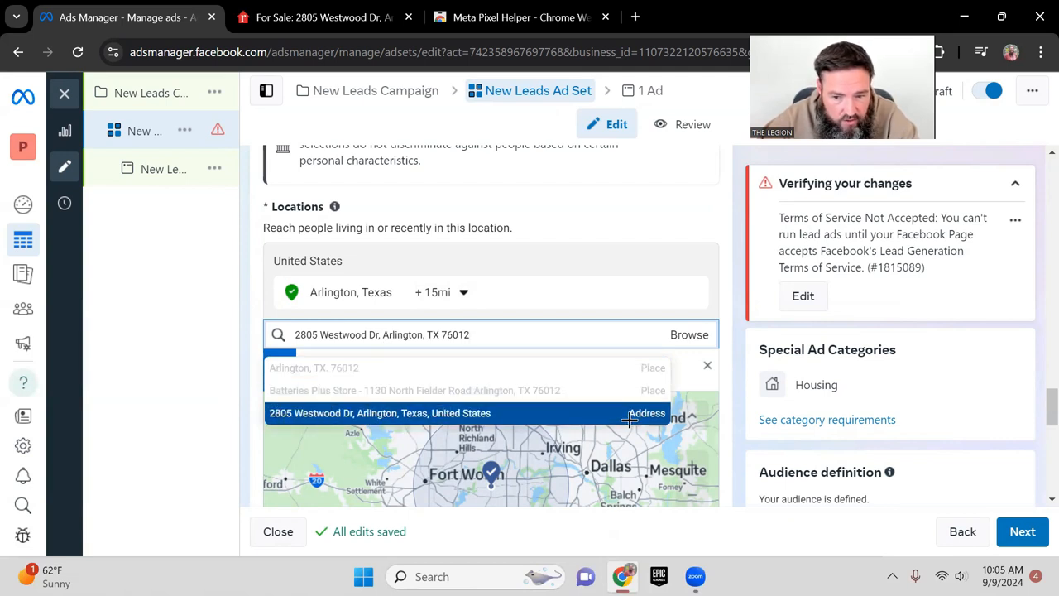
left_click(380, 413)
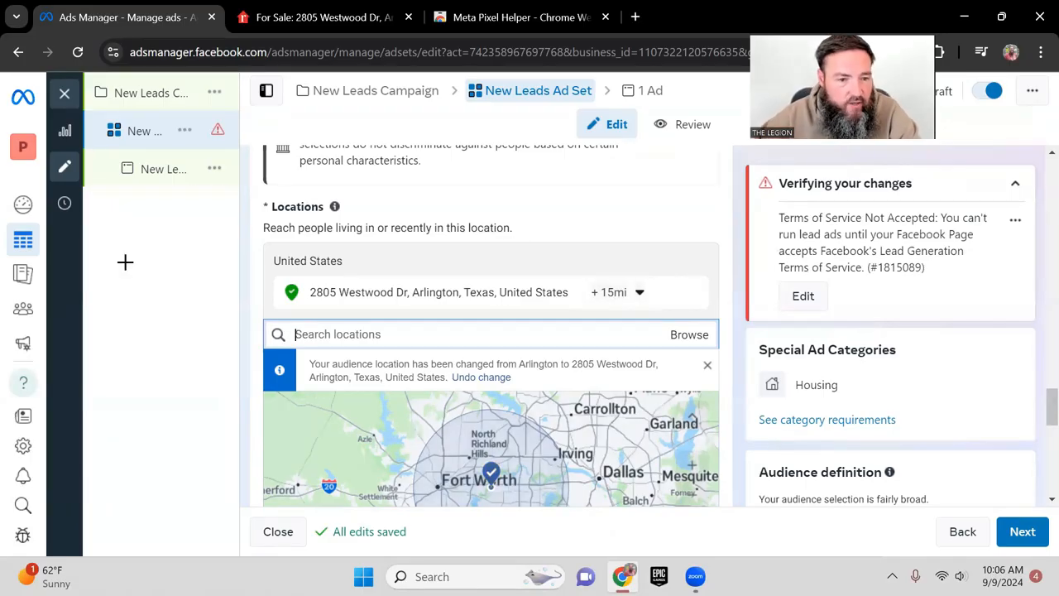
scroll("down", 3)
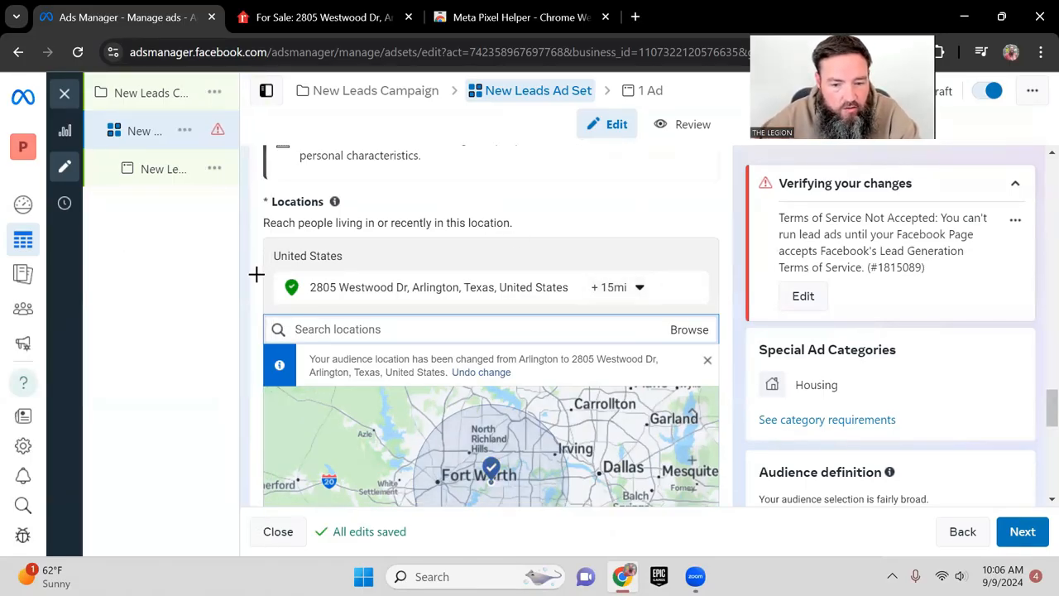
scroll("down", 3)
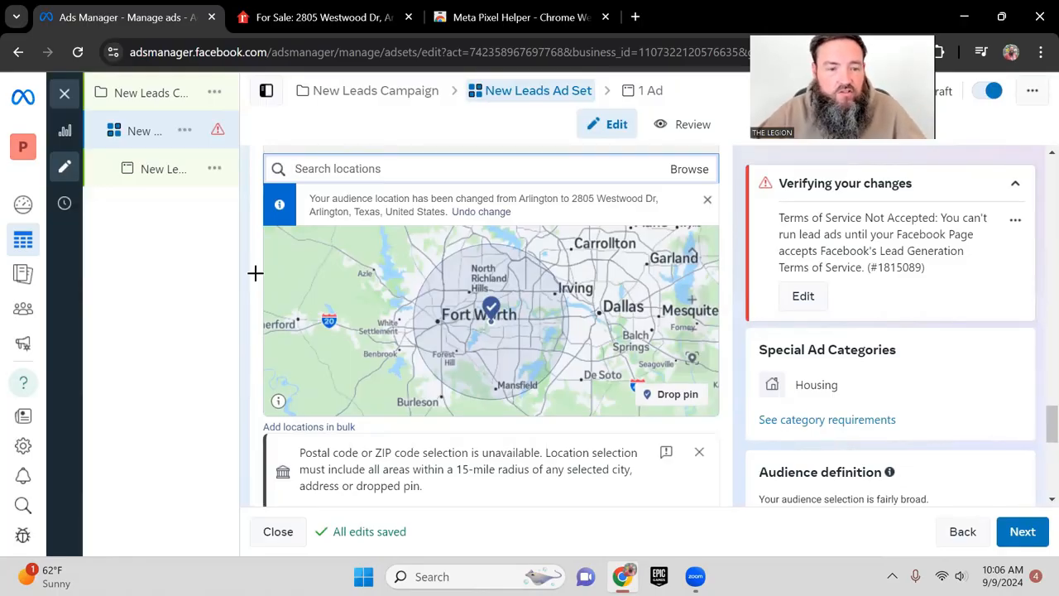
scroll("down", 3)
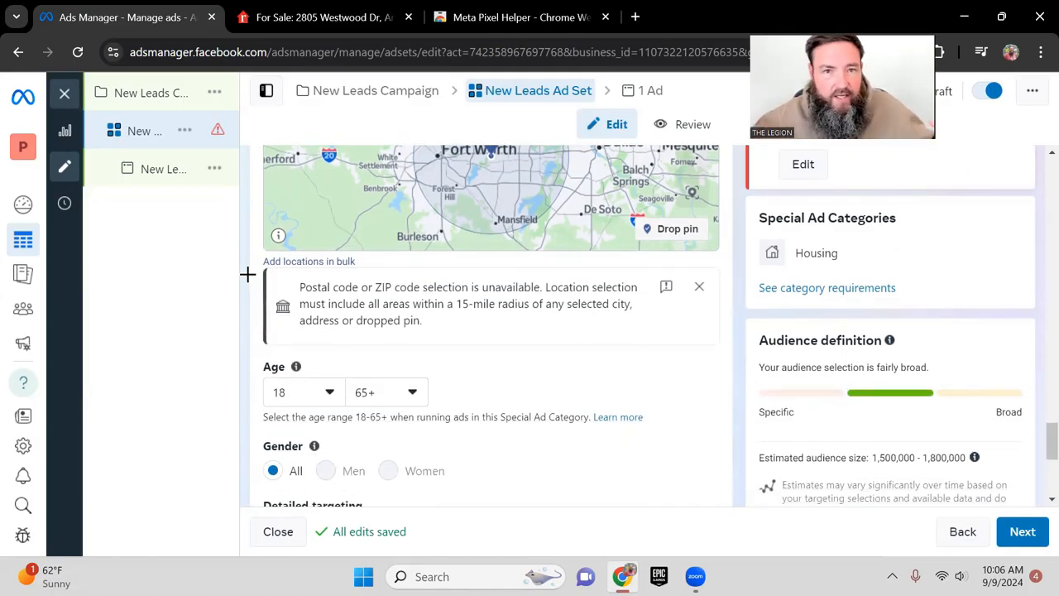
scroll("down", 3)
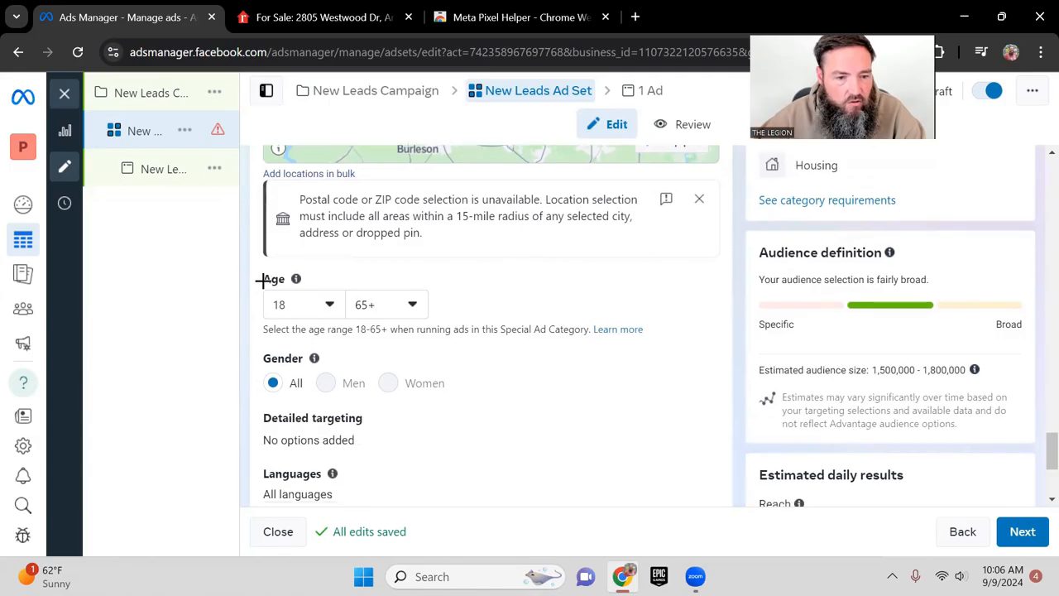
scroll("down", 3)
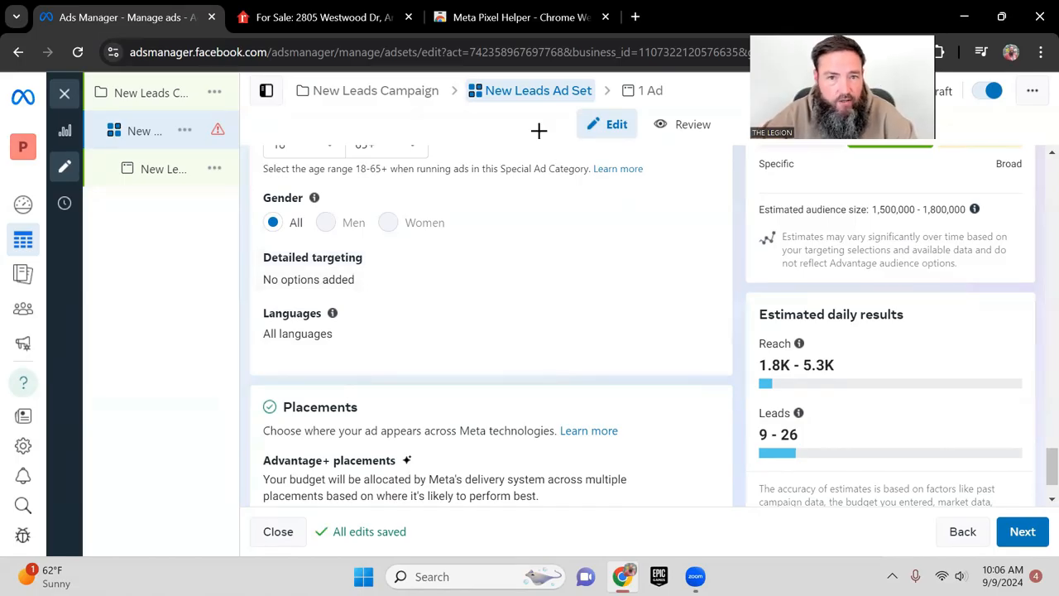
Check the listing tab, then search 'realtor' and add the realtor.com (real estate) interest
left_click(322, 17)
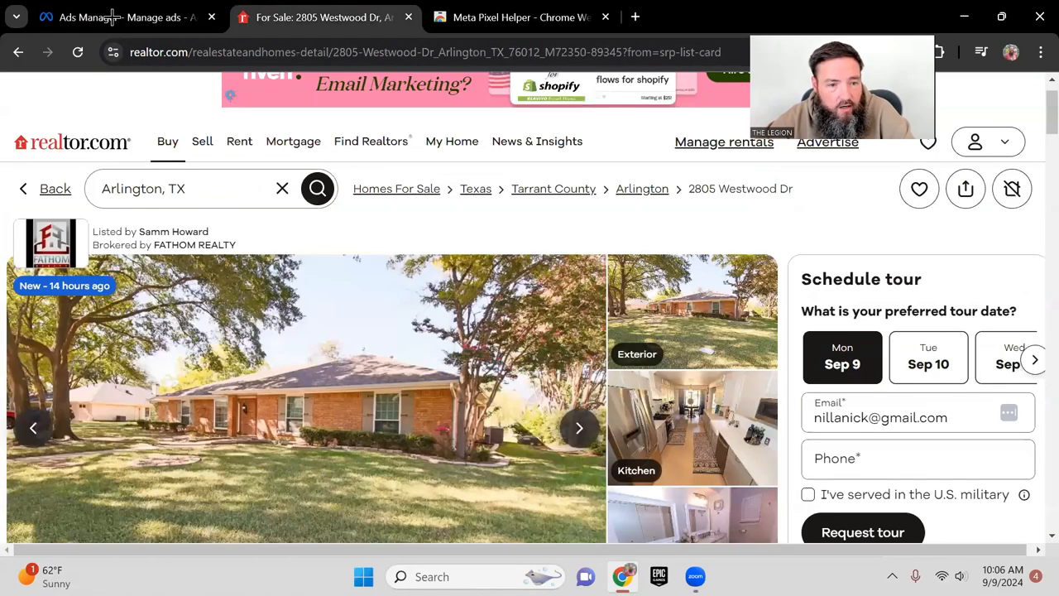
left_click(125, 17)
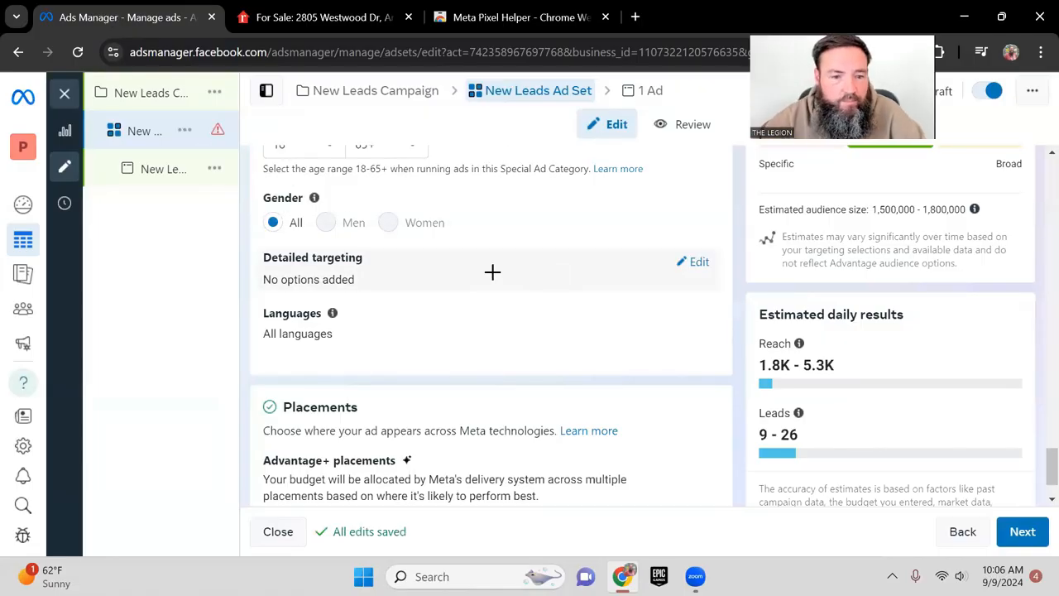
scroll("down", 3)
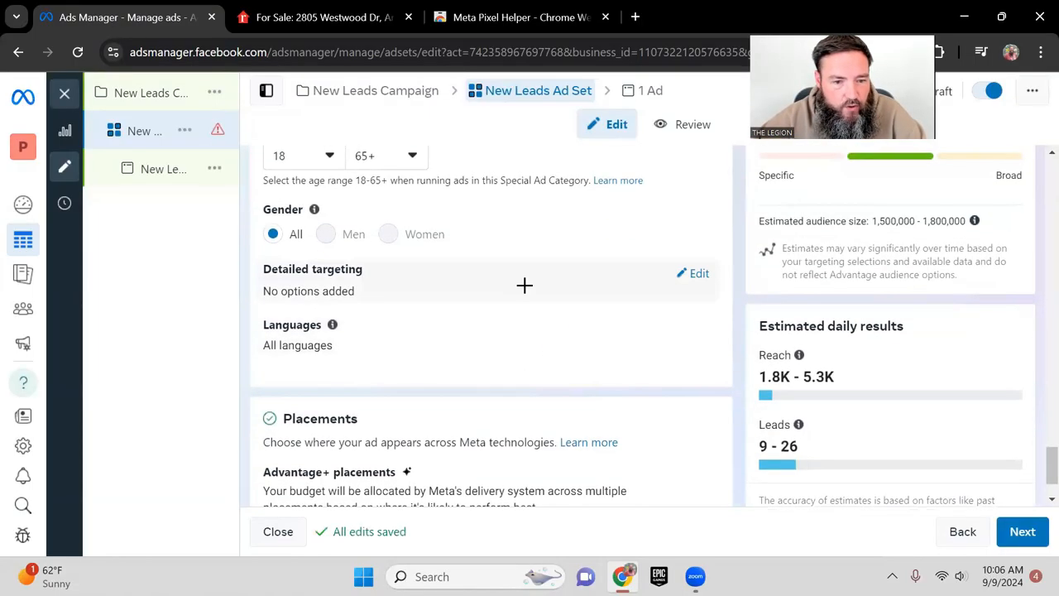
left_click(694, 273)
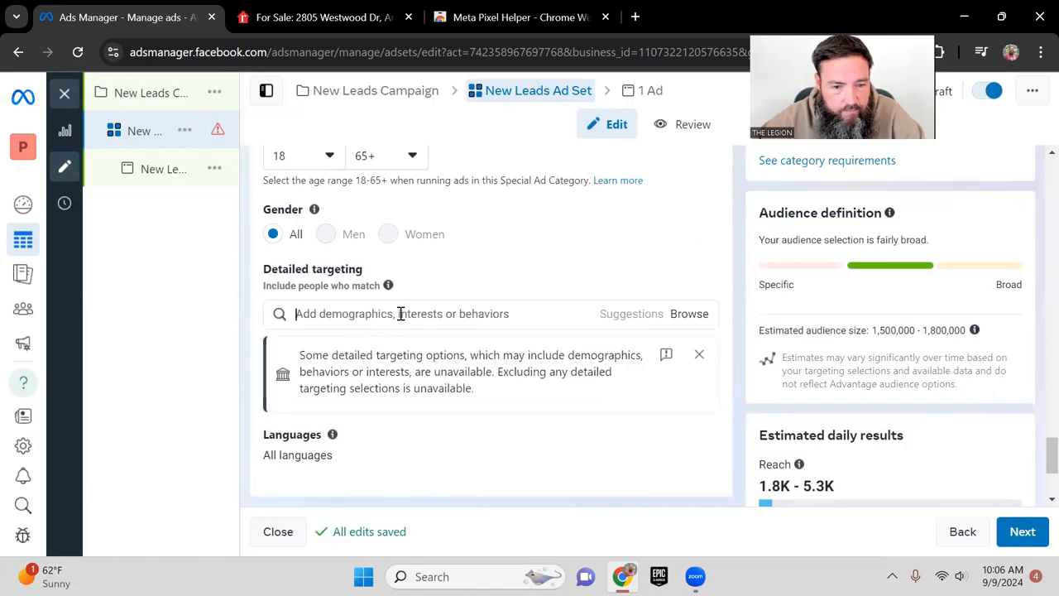
type("realtor")
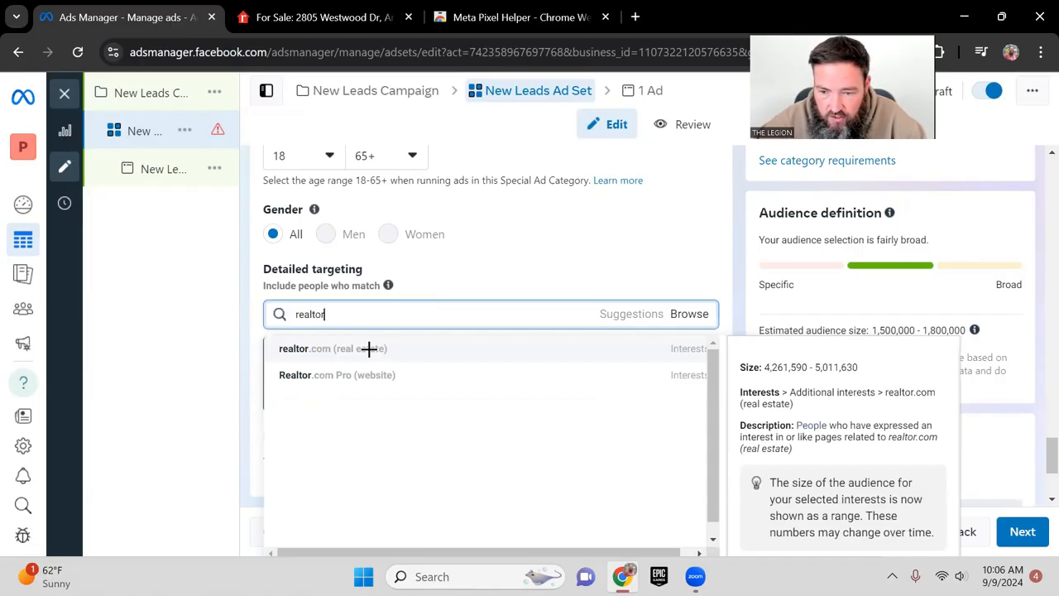
mouse_move(554, 342)
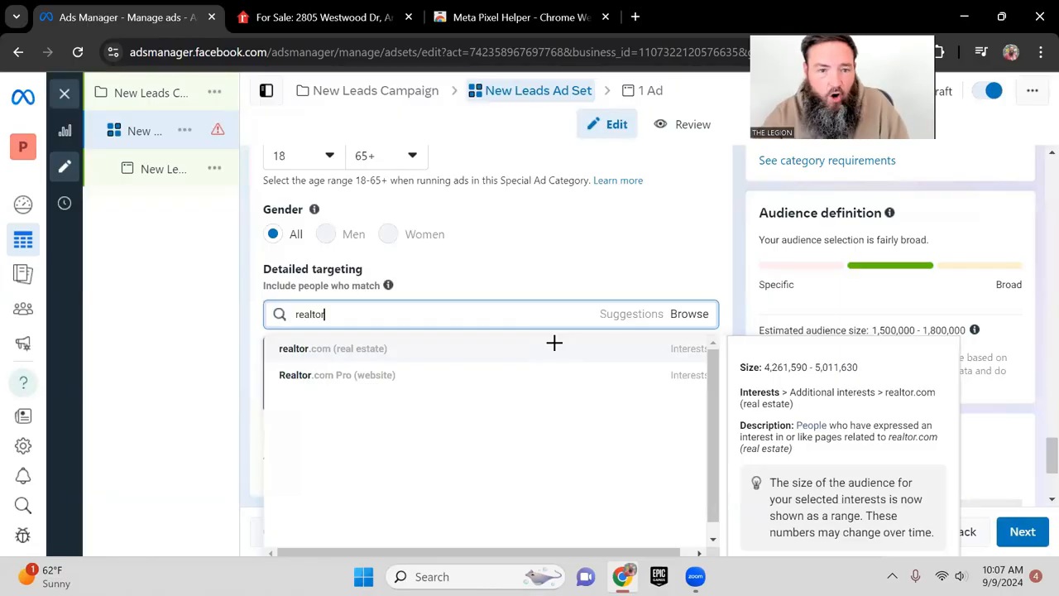
mouse_move(543, 348)
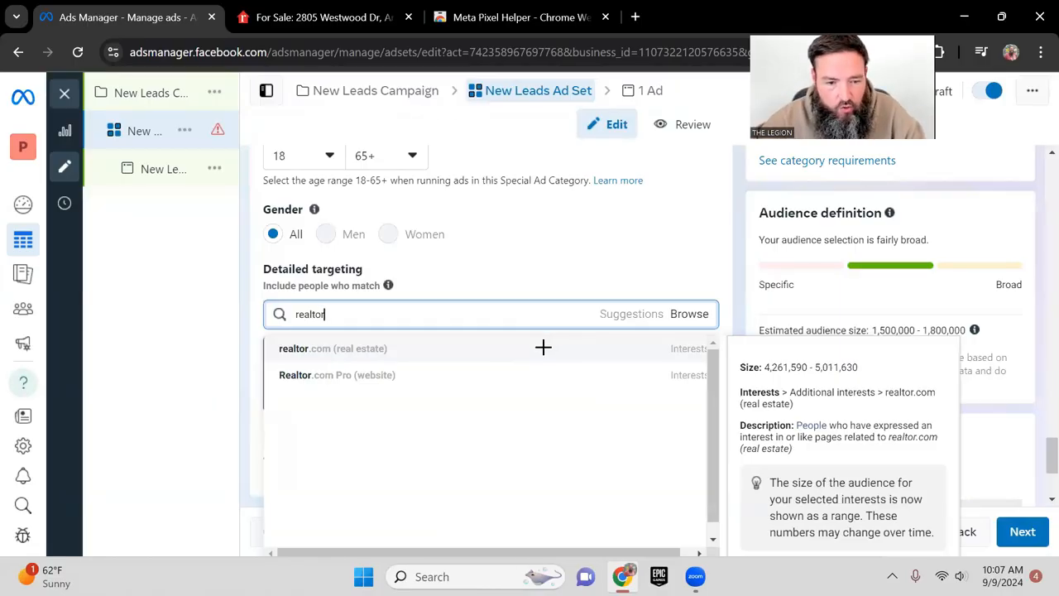
left_click(332, 348)
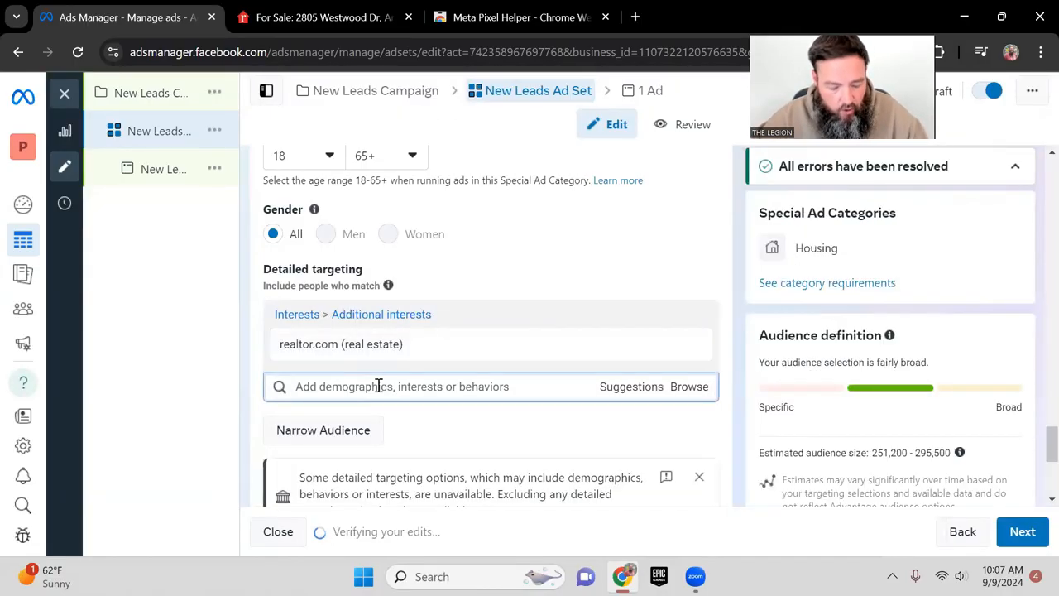
type("realtor.co")
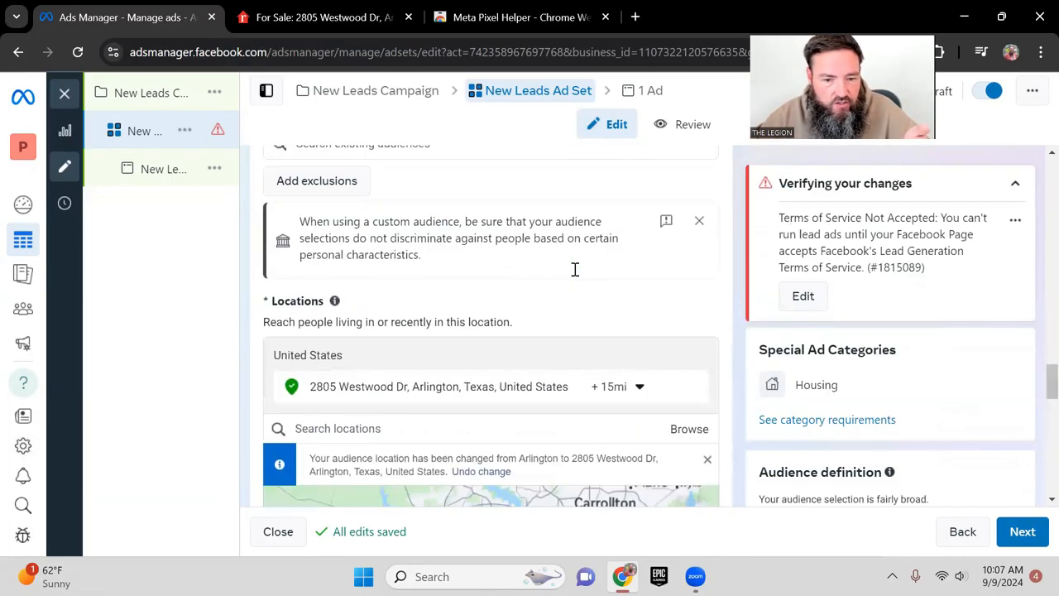
Scroll the audience section and remove realtor.com, restoring a 1.5M–1.8M estimated audience
scroll("down", 3)
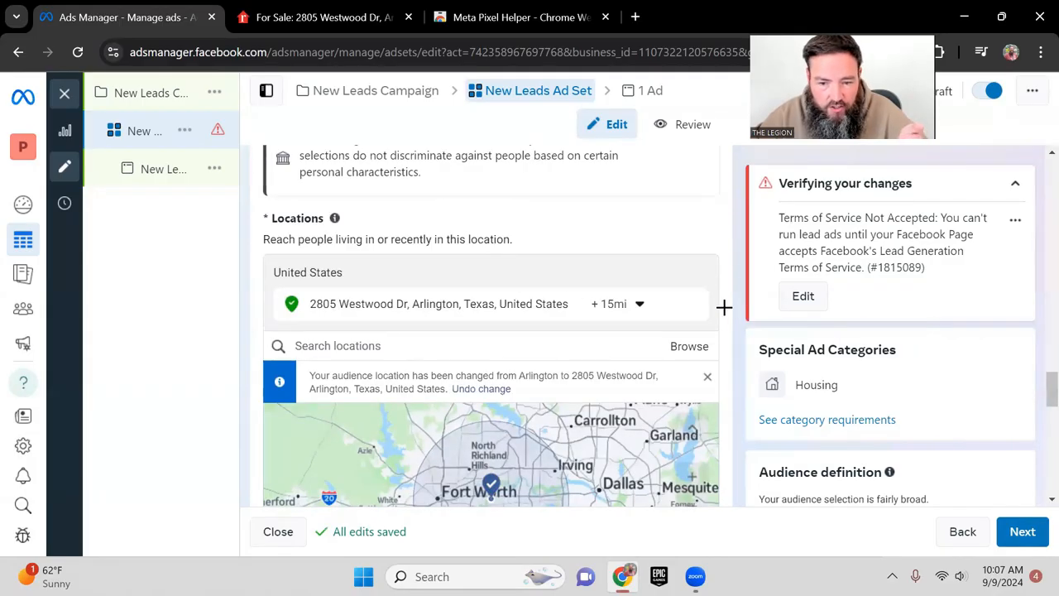
scroll("down", 3)
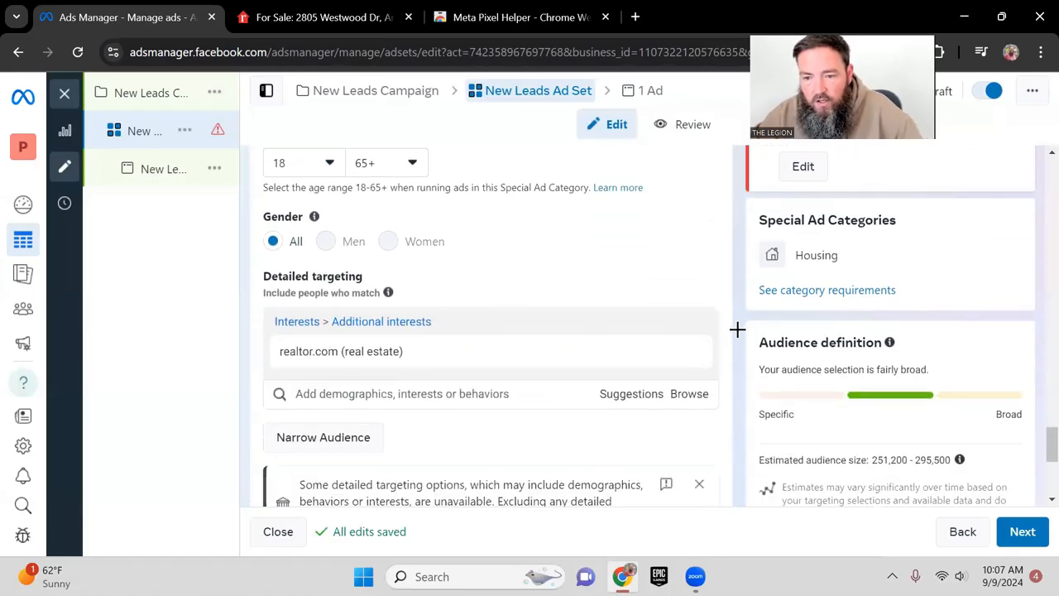
scroll("down", 3)
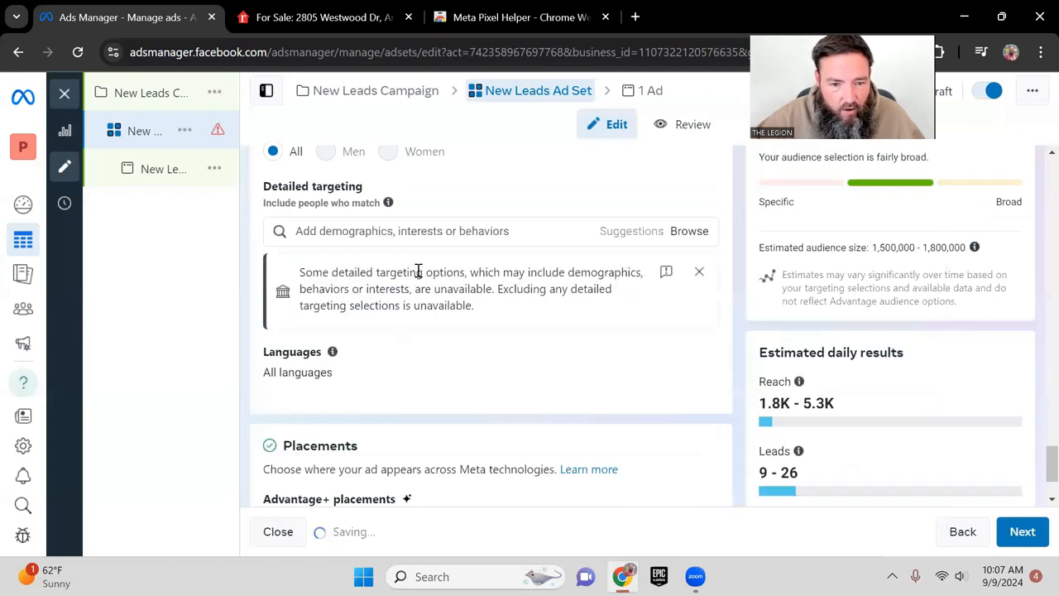
Add the Zillow (real estate) interest, then search 'realtor' to add realtor.com (real estate)
type("zillow")
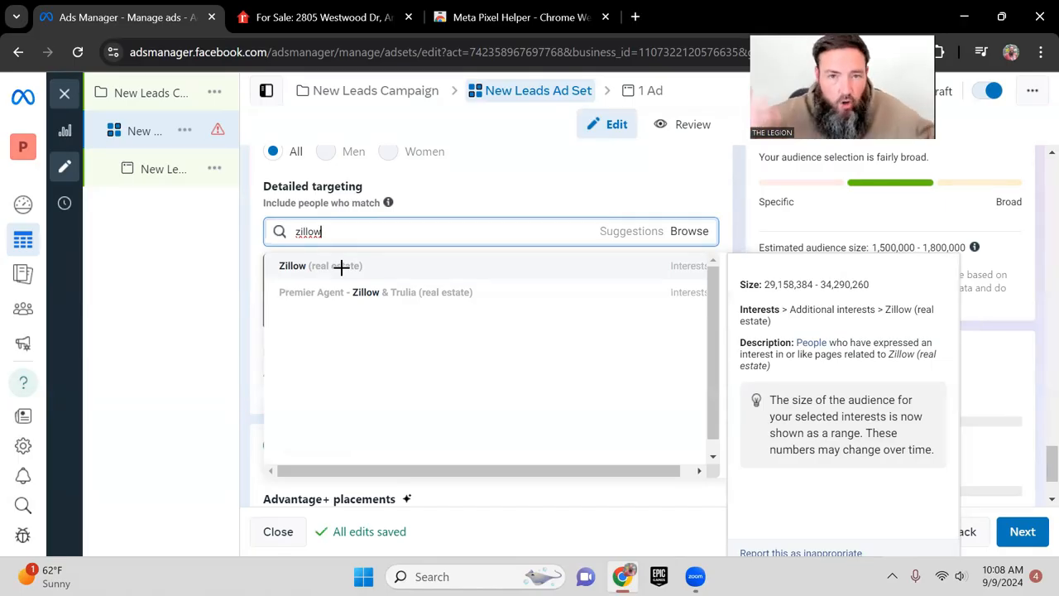
left_click(292, 266)
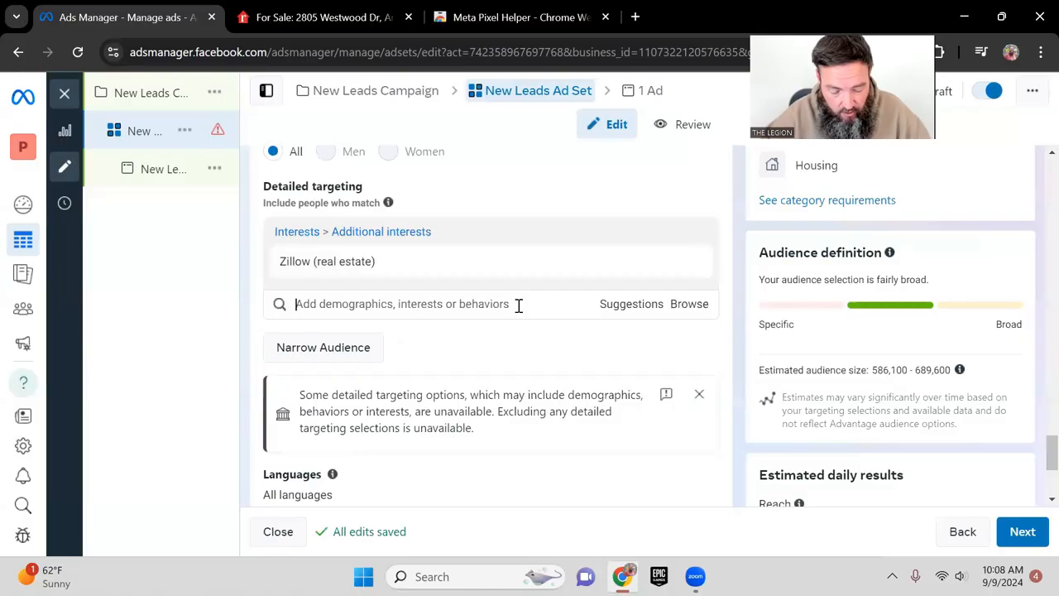
type("realtor")
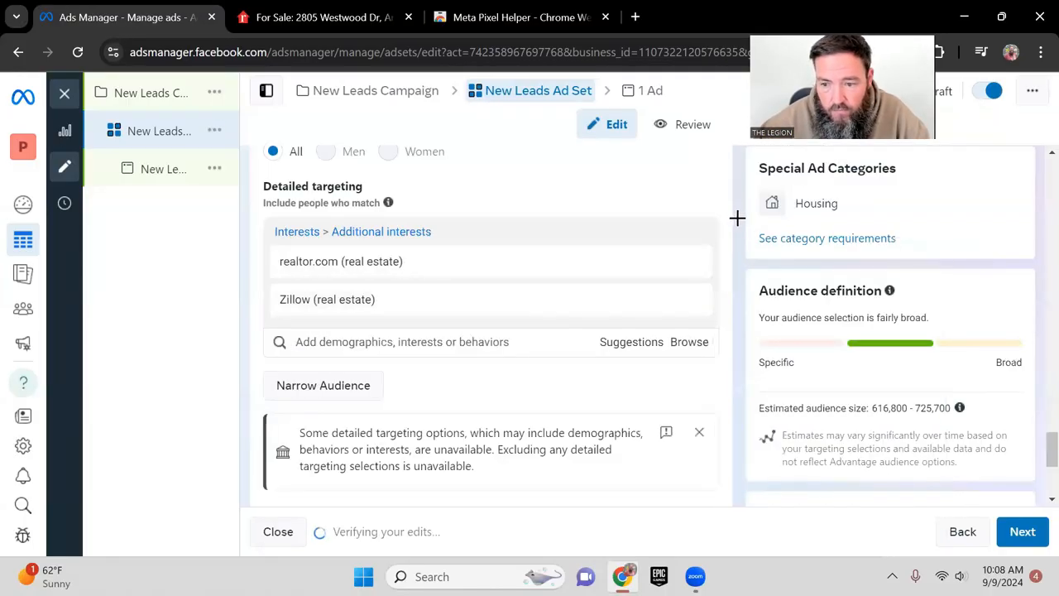
mouse_move(881, 422)
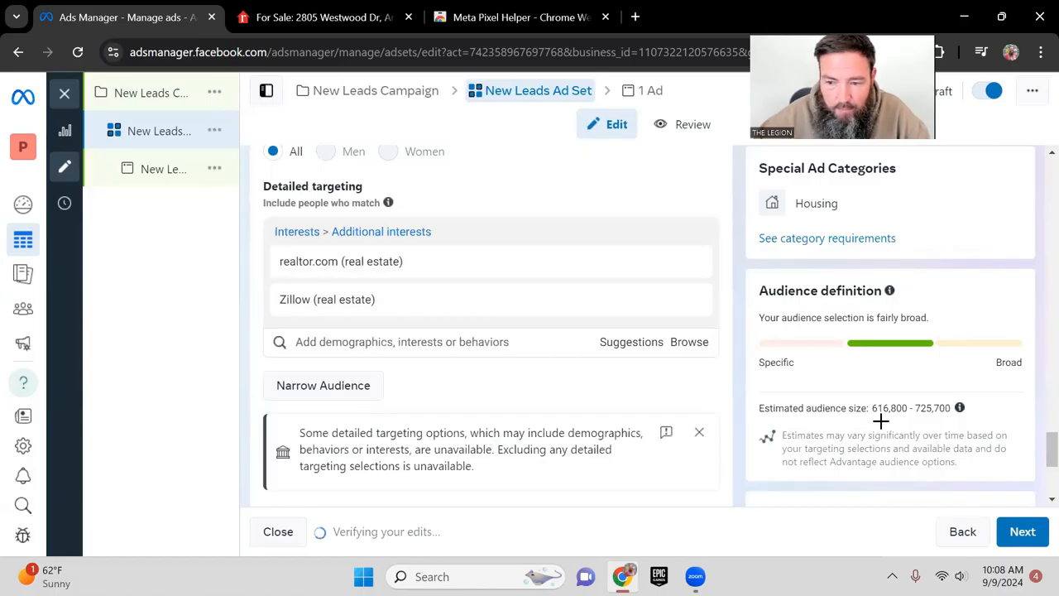